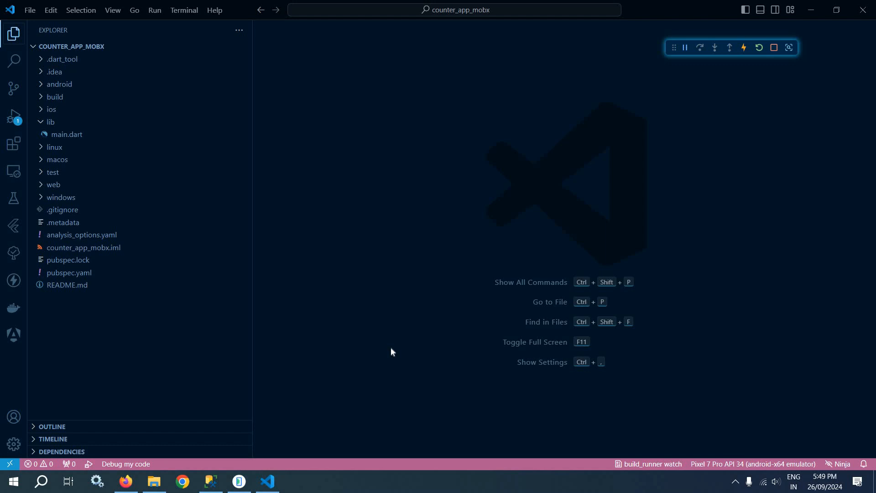
pyautogui.moveTo(56, 52)
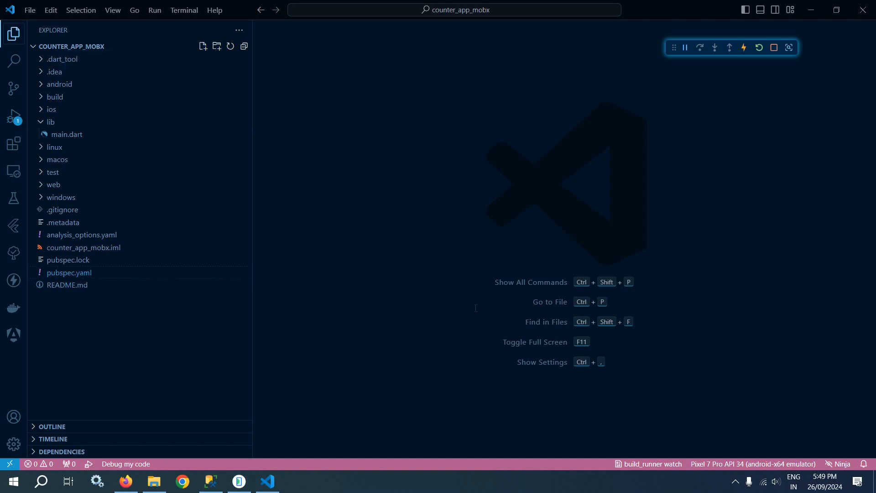
# Open pubspec.yaml and inspect the mobx, flutter_mobx, build_runner and mobx_codegen entries
pyautogui.click(70, 273)
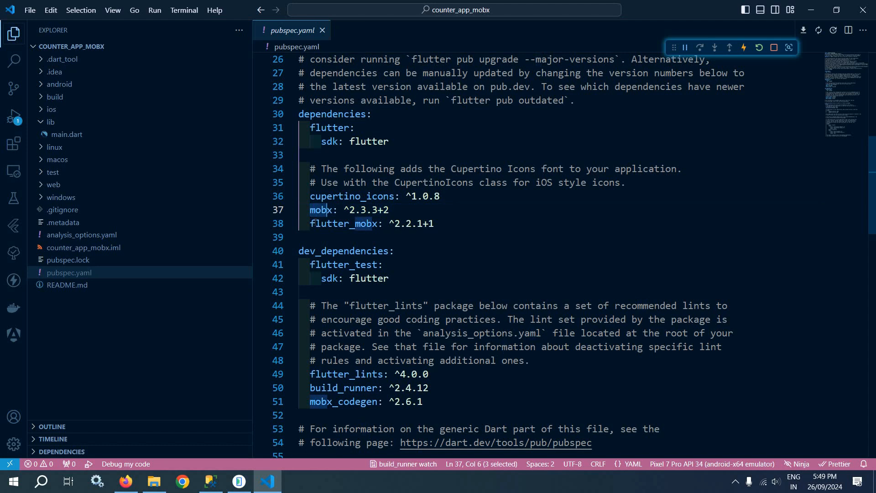
pyautogui.click(371, 114)
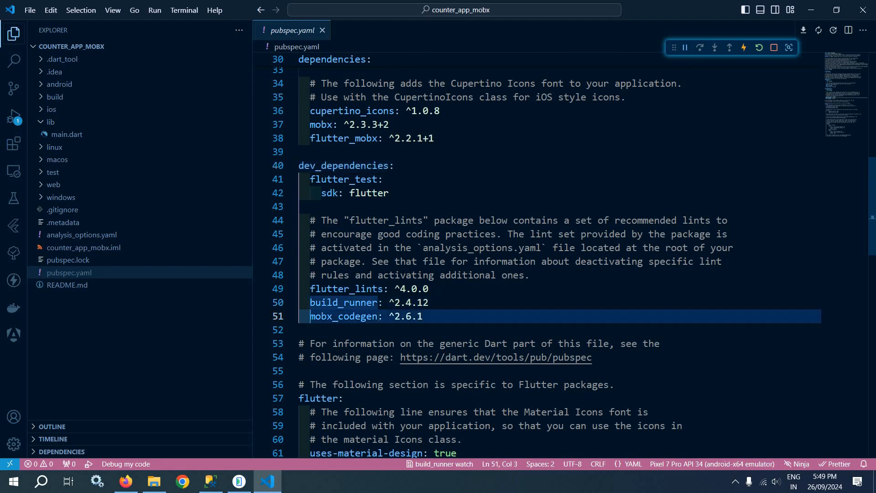
pyautogui.doubleClick(343, 317)
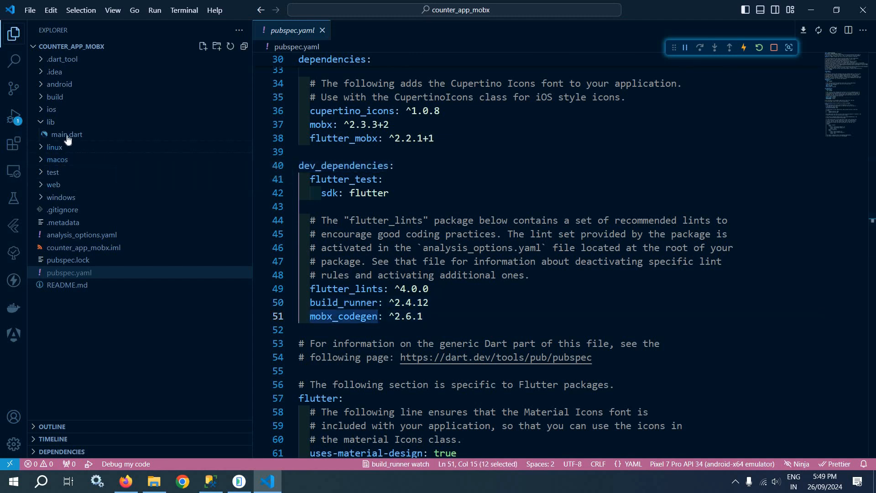
# Open lib/main.dart and select the floatingActionButton code block
pyautogui.click(67, 134)
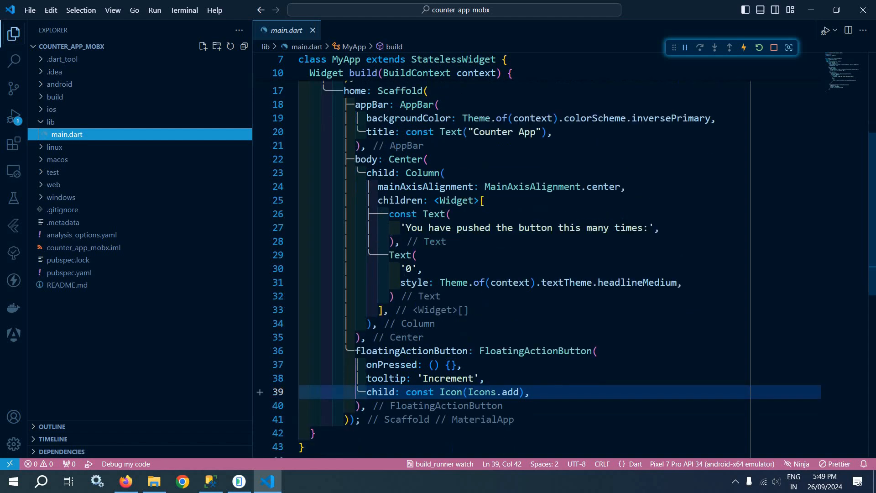
pyautogui.moveTo(384, 214); pyautogui.dragTo(394, 297)
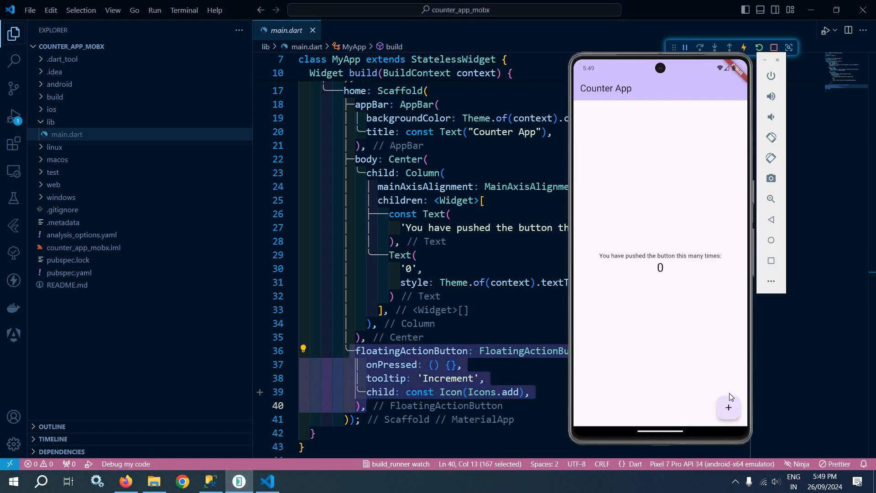
pyautogui.moveTo(670, 270)
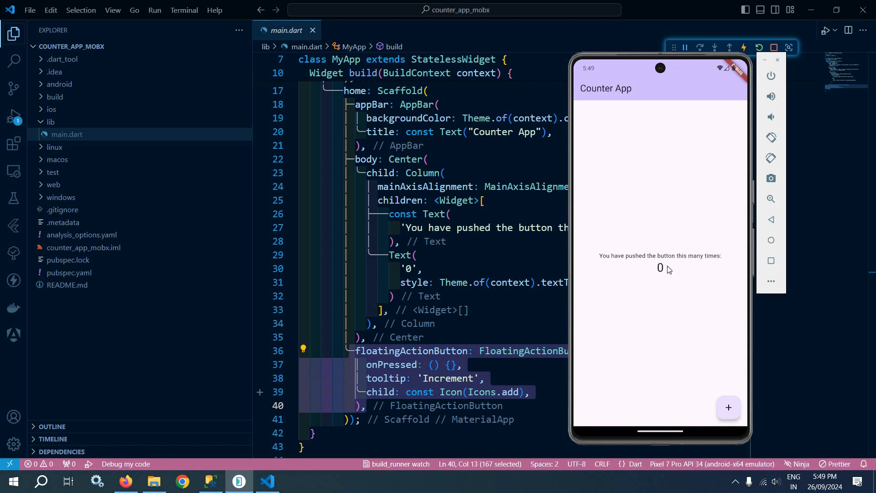
pyautogui.moveTo(686, 250)
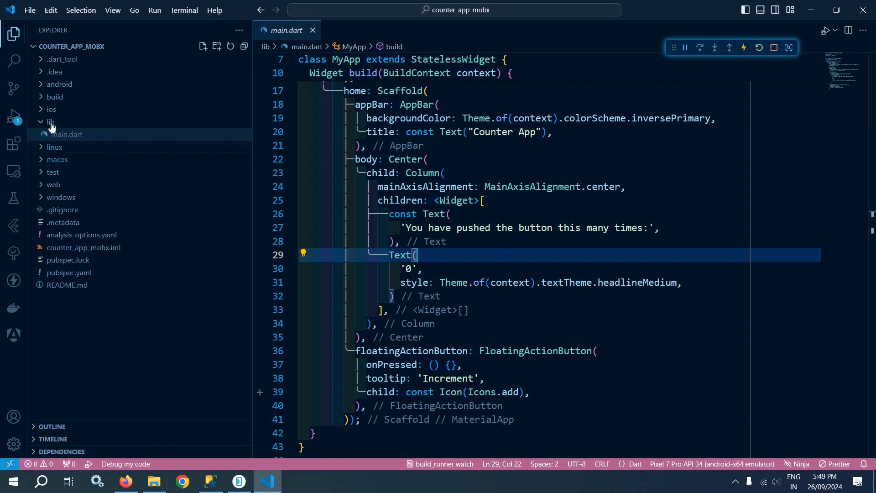
# Create a store folder under lib containing a new counter.dart file
pyautogui.rightClick(49, 122)
pyautogui.write('store')
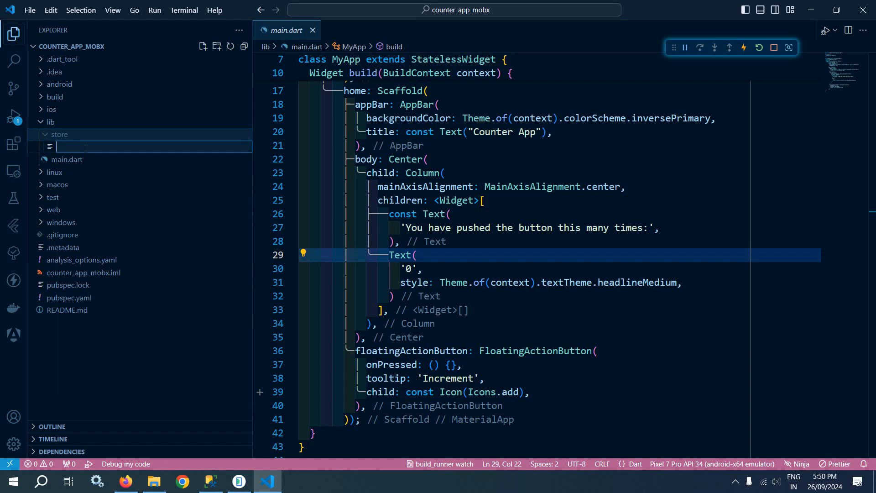
pyautogui.write('counter')
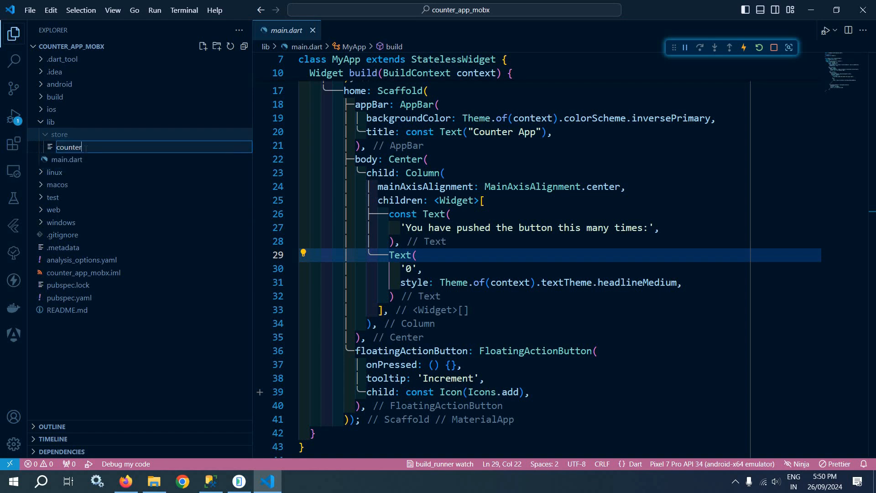
pyautogui.press('Enter')
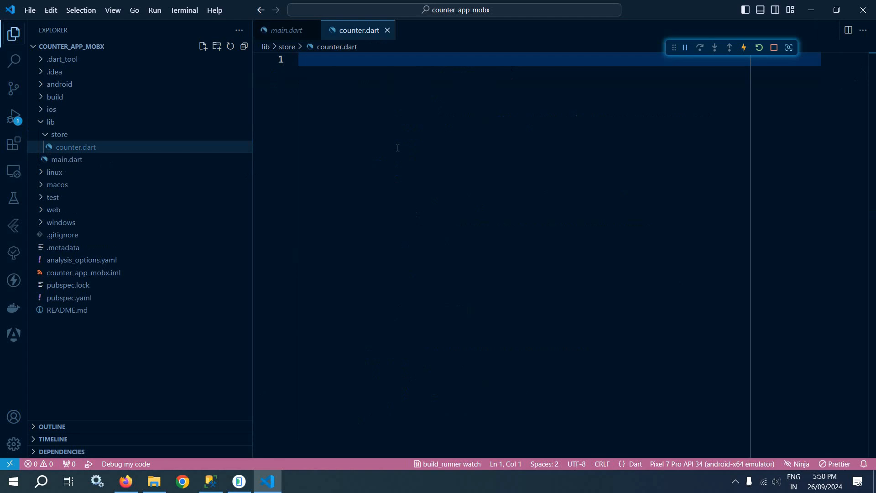
# Write 'abstract class _Counter with Store { }' and quick-fix import package:mobx/mobx.dart
pyautogui.write('abs')
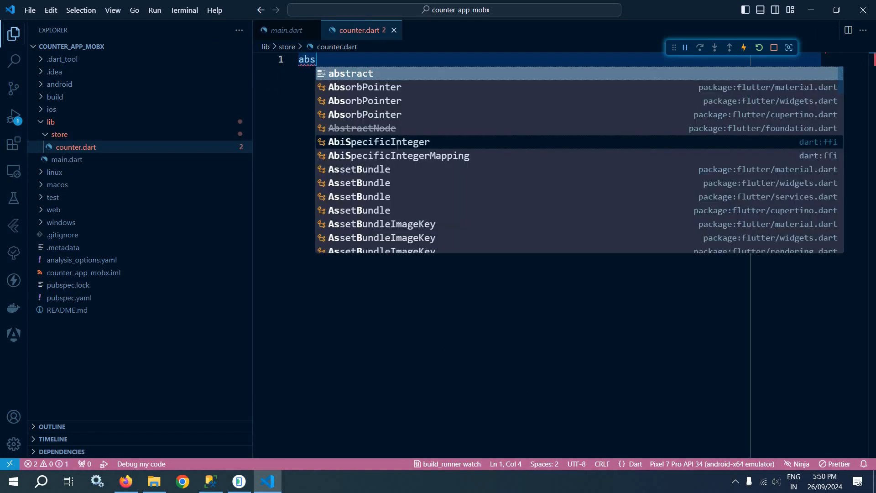
pyautogui.write('ract class')
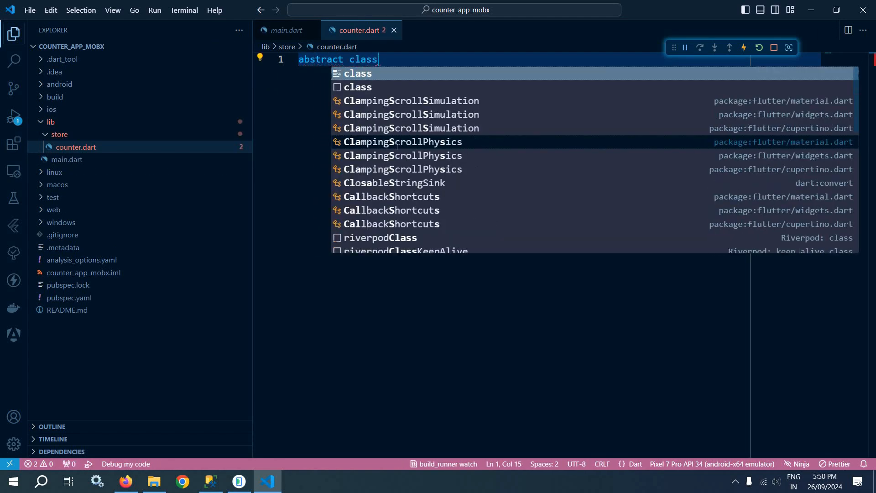
pyautogui.write('_C')
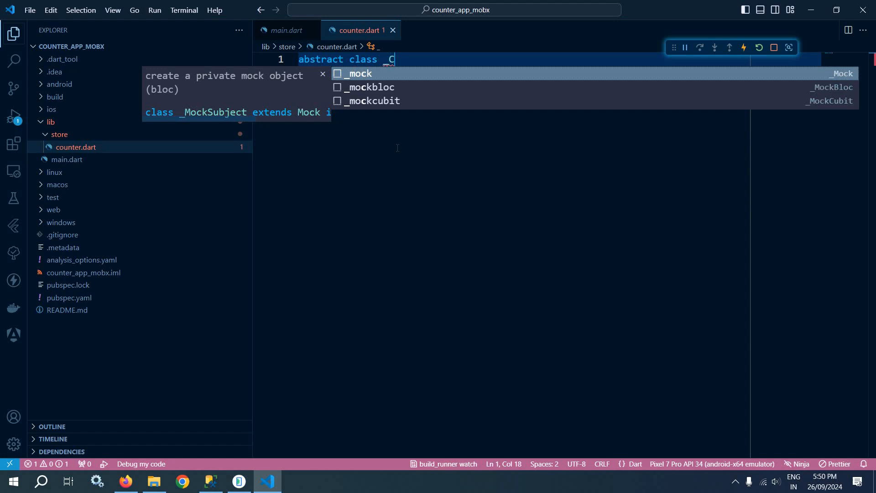
pyautogui.write('ounter with')
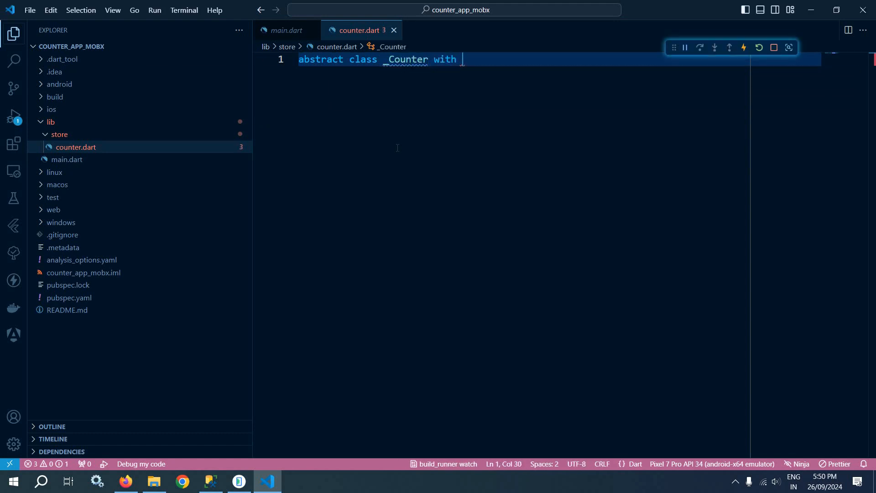
pyautogui.write('Stor')
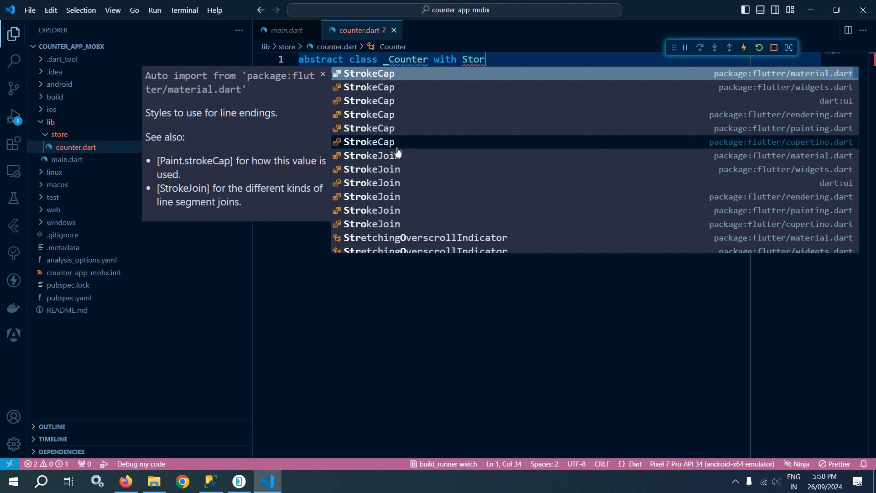
pyautogui.write('e')
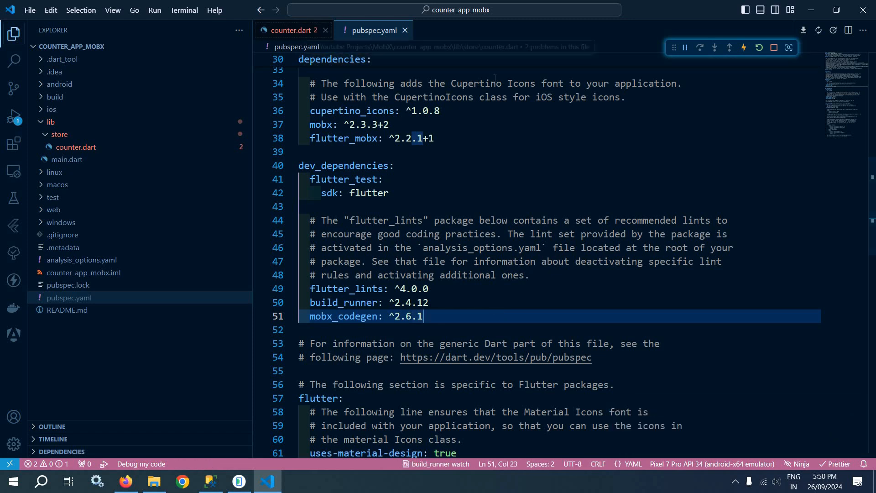
pyautogui.click(289, 30)
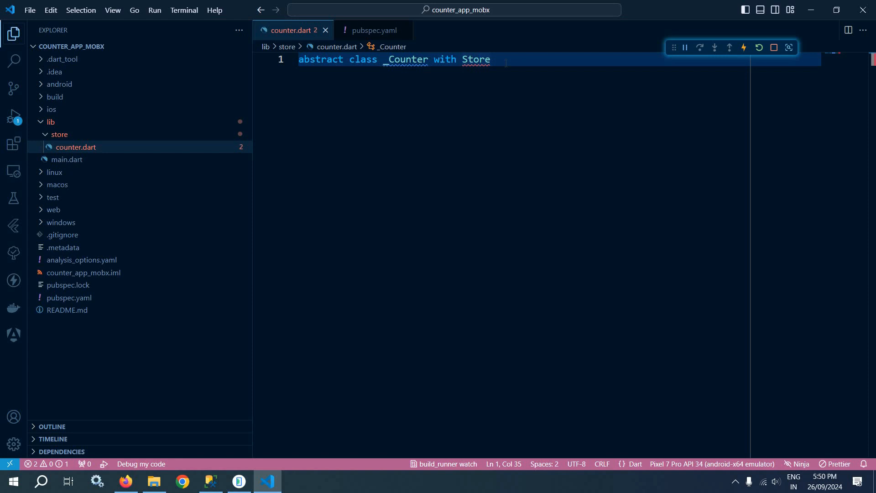
pyautogui.write('{')
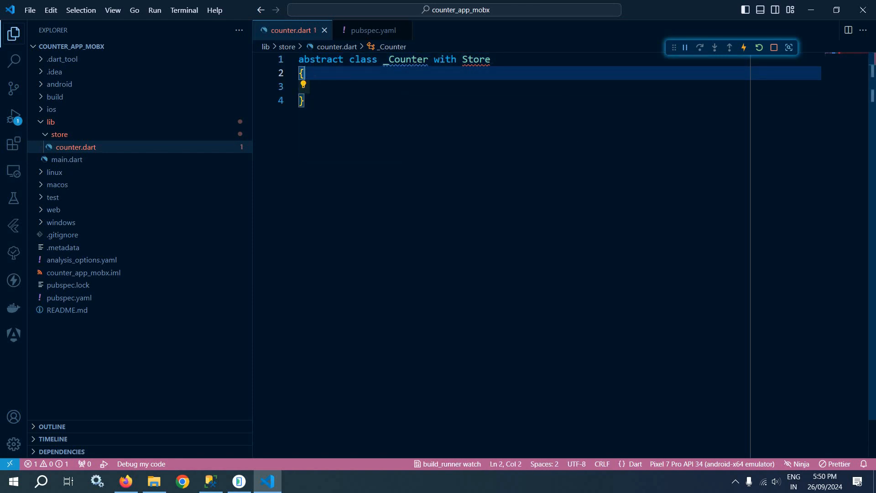
pyautogui.click(304, 73)
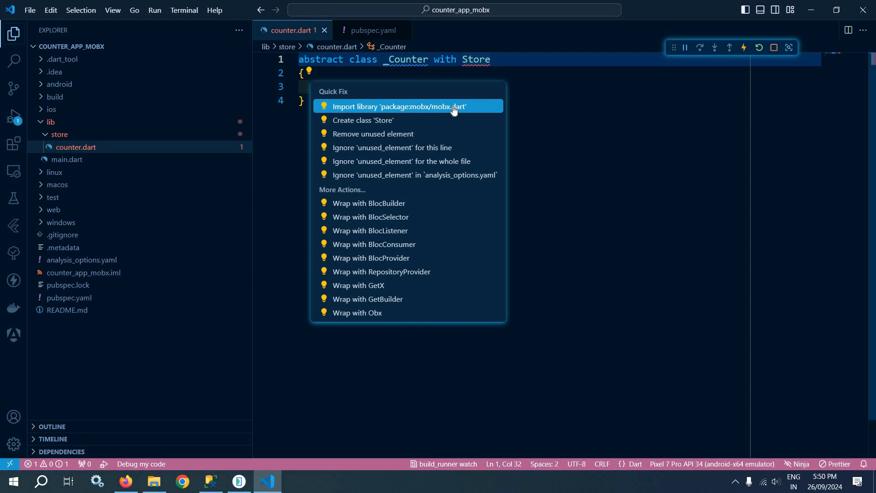
pyautogui.click(398, 106)
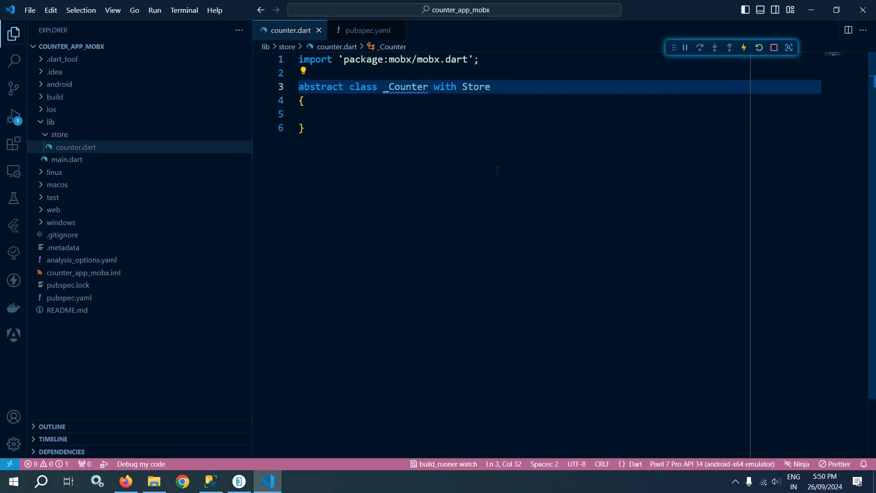
pyautogui.press('Enter')
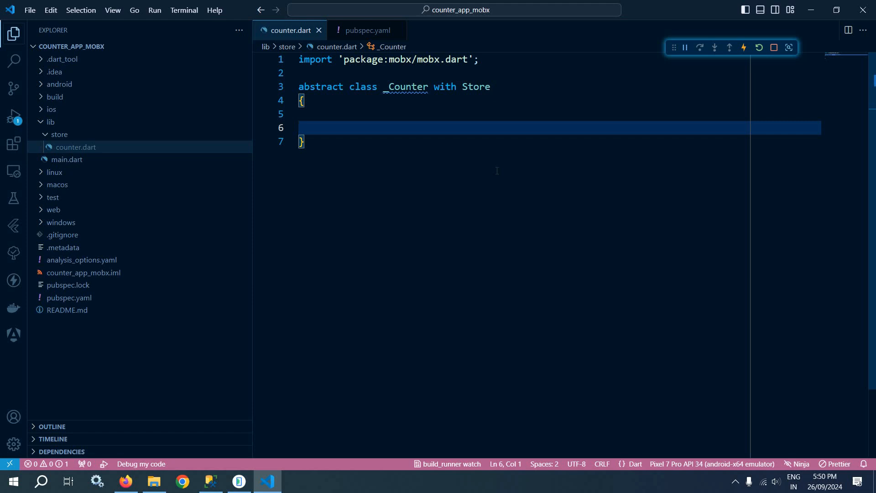
pyautogui.write('@observable')
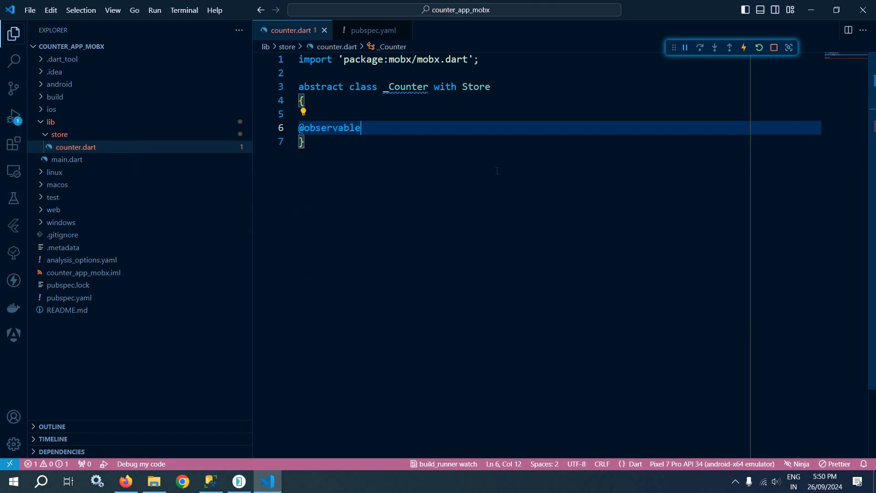
pyautogui.write('int')
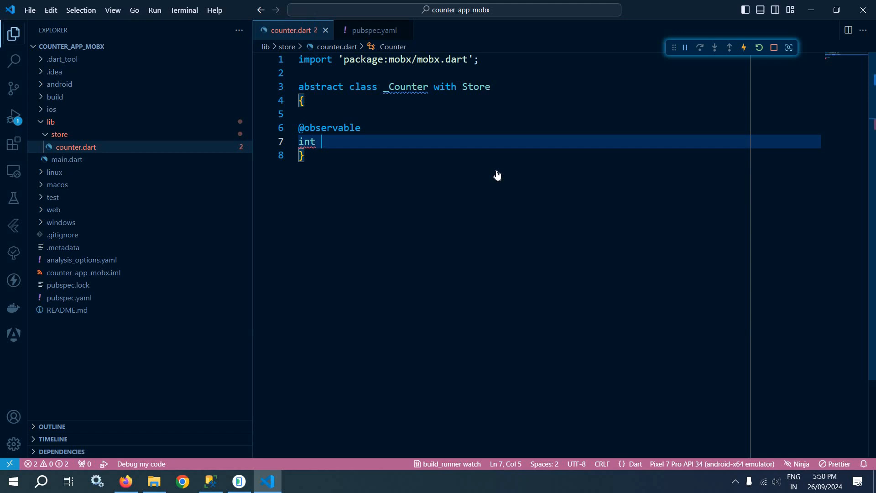
pyautogui.write('count=')
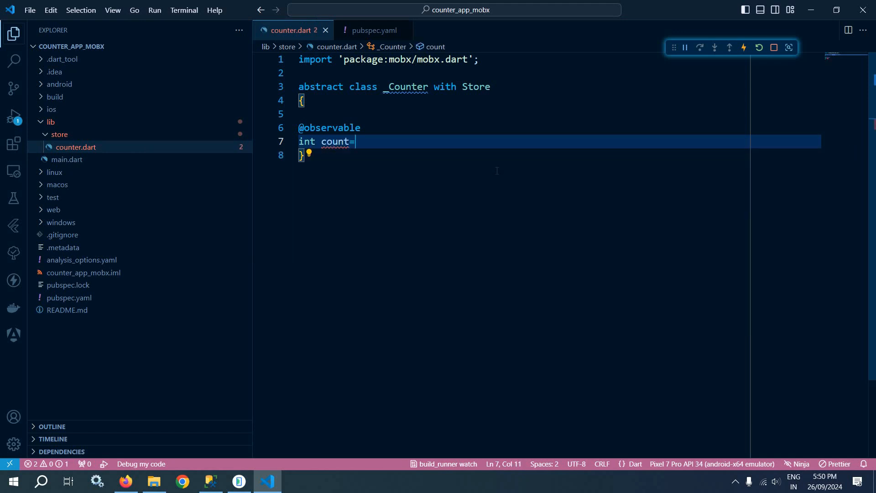
pyautogui.write('0;')
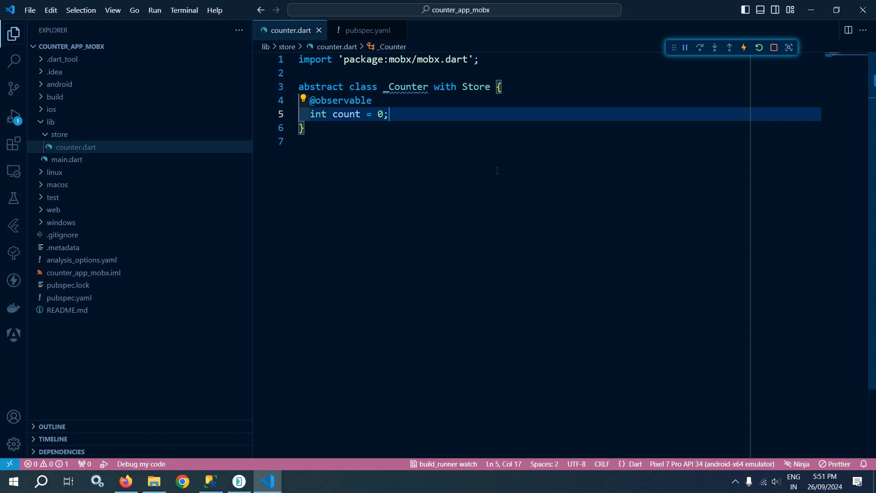
pyautogui.press('Enter')
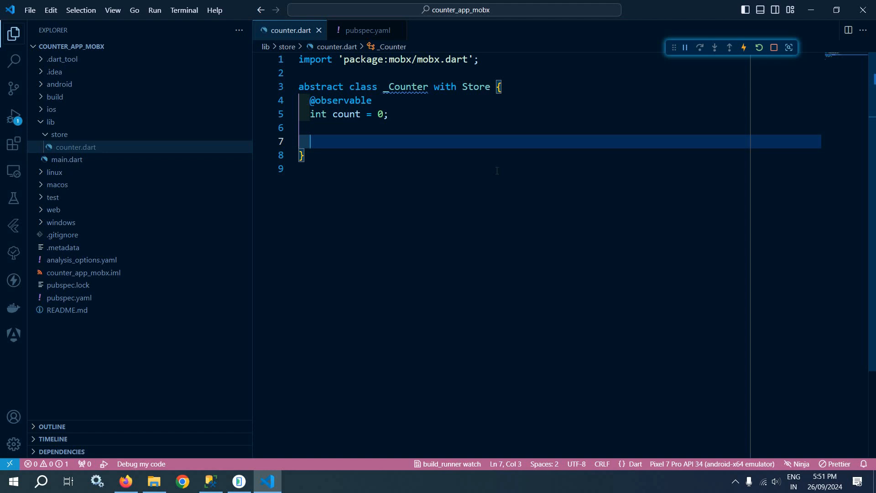
pyautogui.write('@ac')
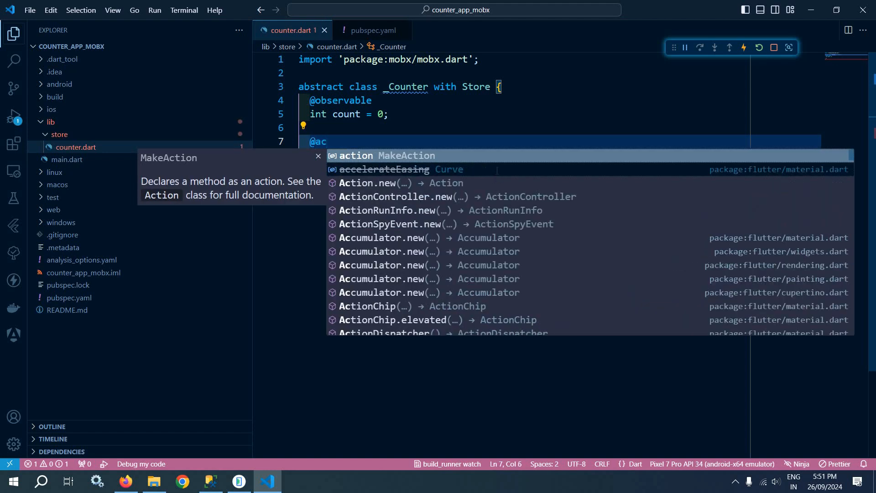
pyautogui.write('action')
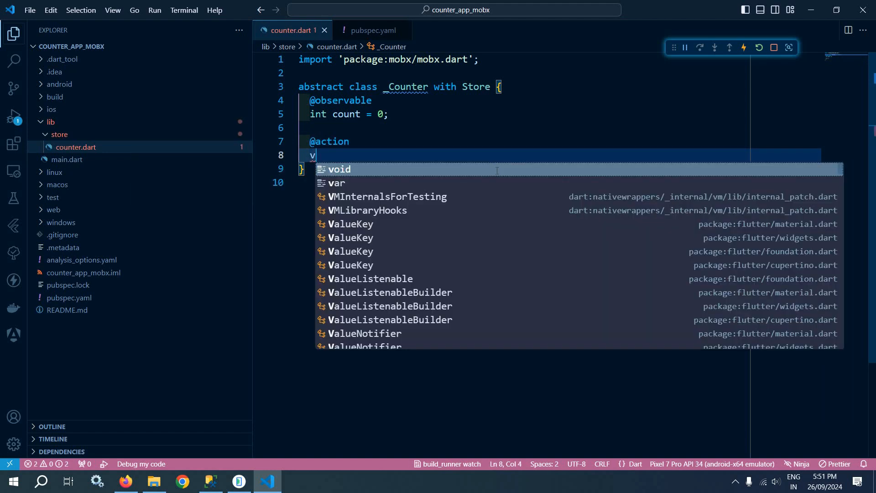
pyautogui.write('oid inc')
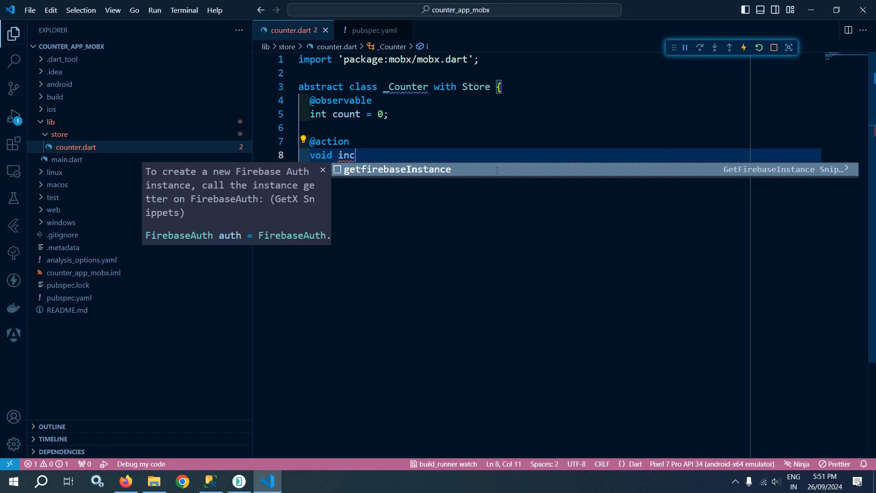
pyautogui.write('remen')
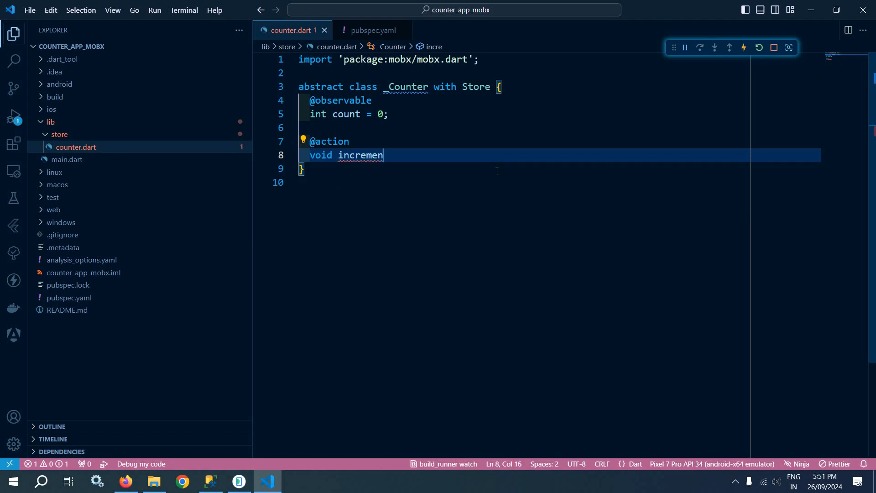
pyautogui.write('t()')
pyautogui.write('c')
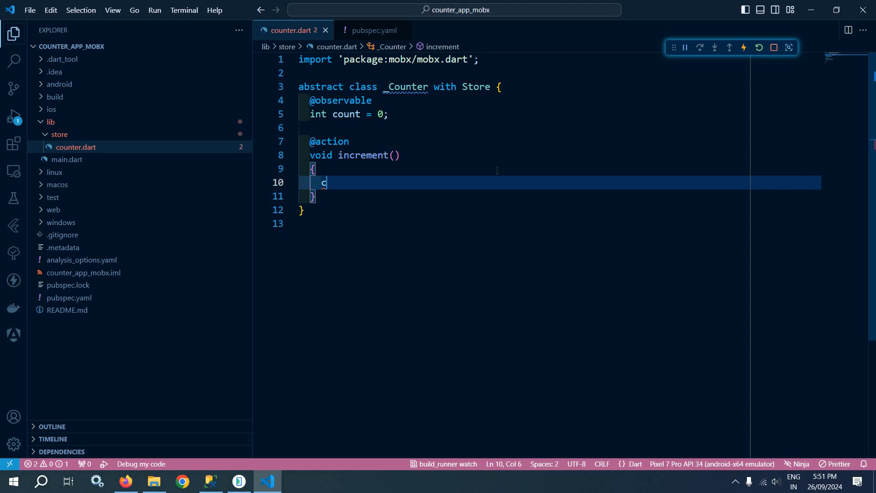
pyautogui.write('ount++;')
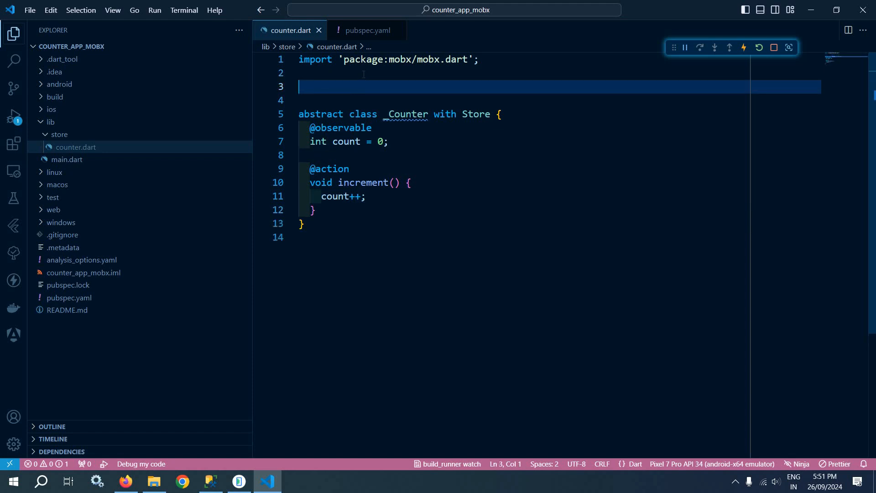
# Declare 'class Counter = _Counter with _$Counter;' above the abstract class
pyautogui.write('class Co')
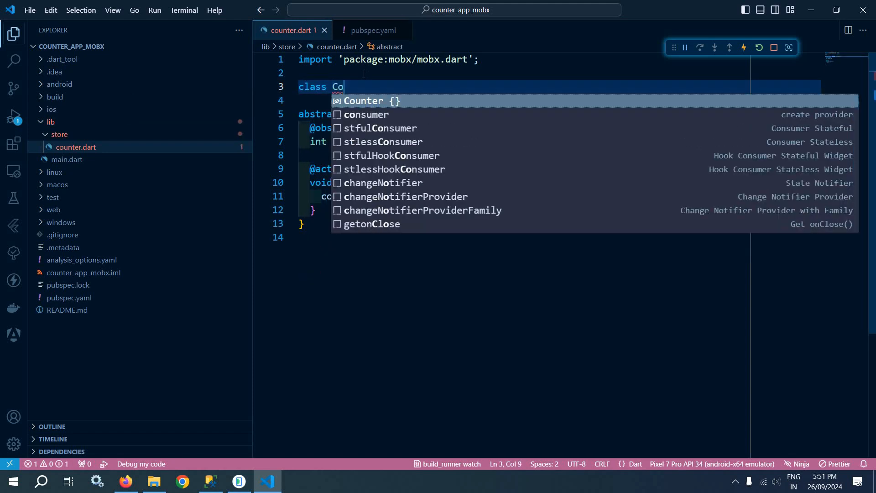
pyautogui.write('unter=')
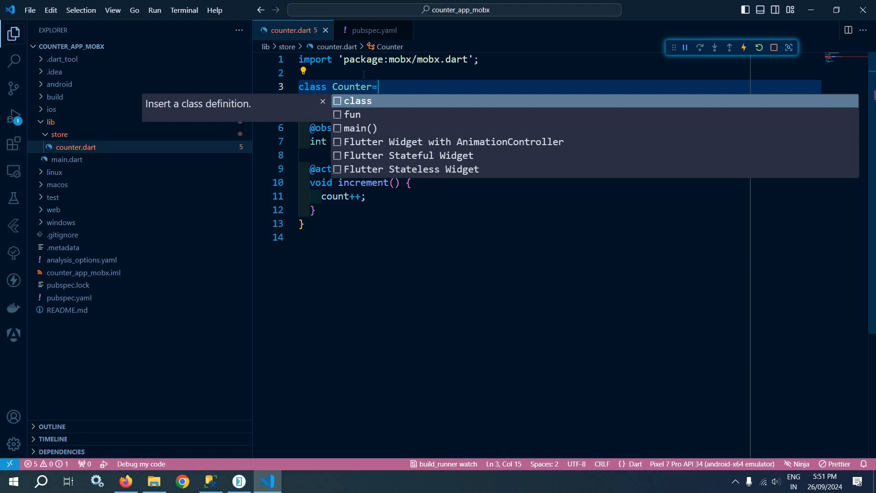
pyautogui.write('_Coun')
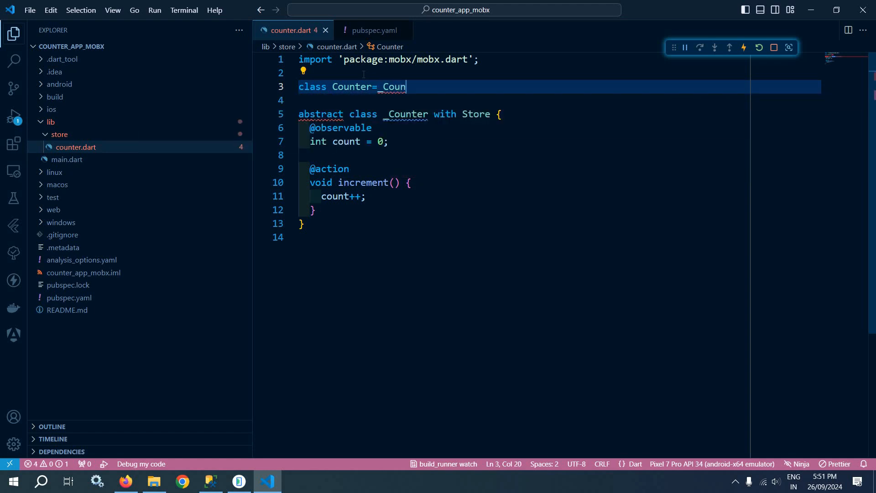
pyautogui.write('ter')
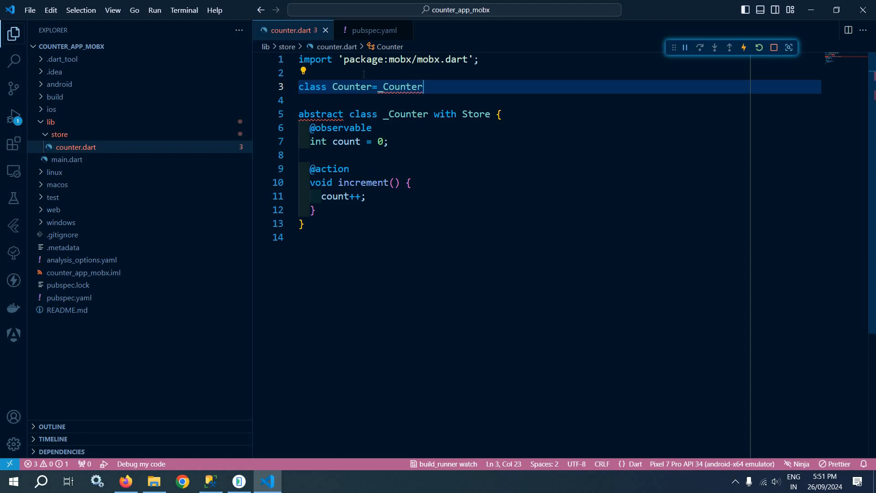
pyautogui.write('with')
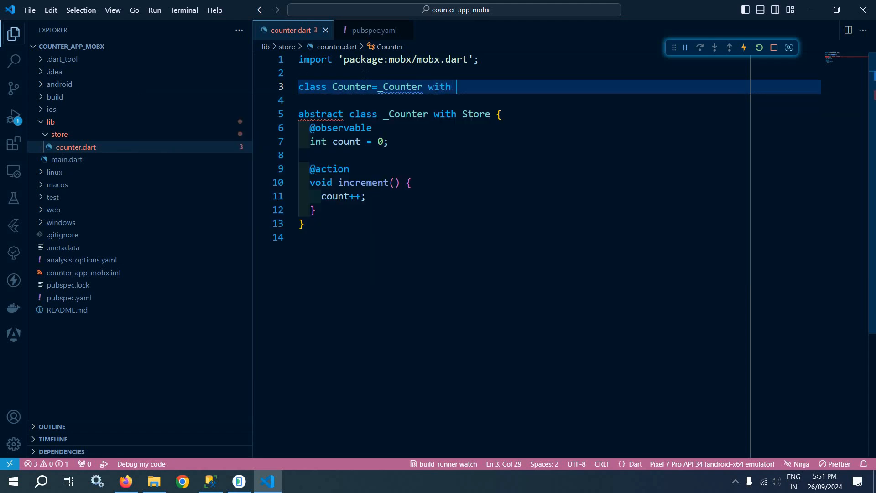
pyautogui.write('_$')
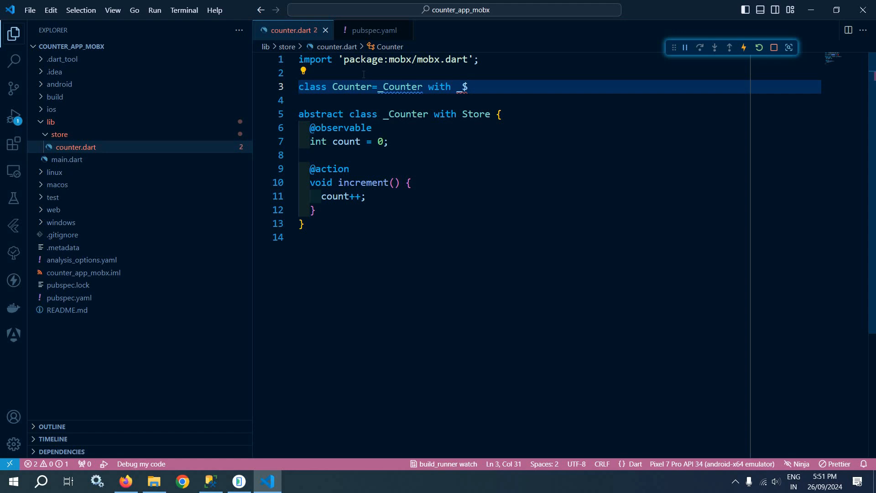
pyautogui.write('Counter')
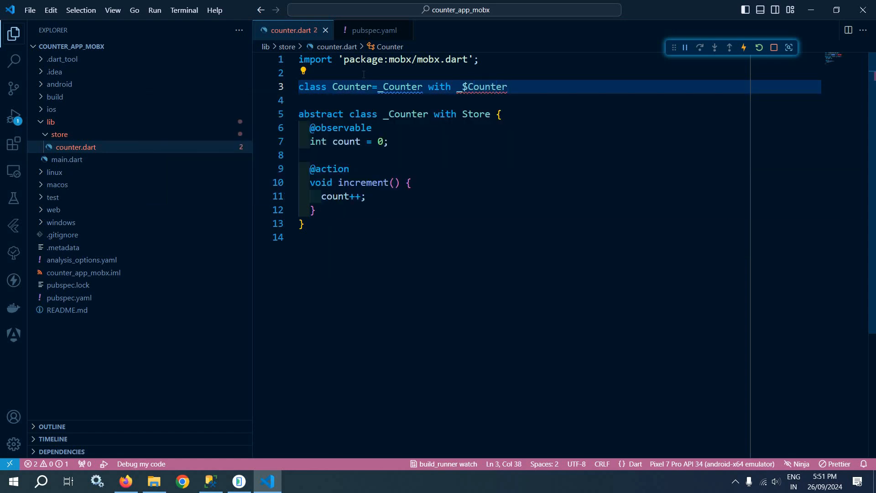
# Add the part 'counter.g.dart'; directive, removing the duplicate semicolon
pyautogui.write("part 'co';")
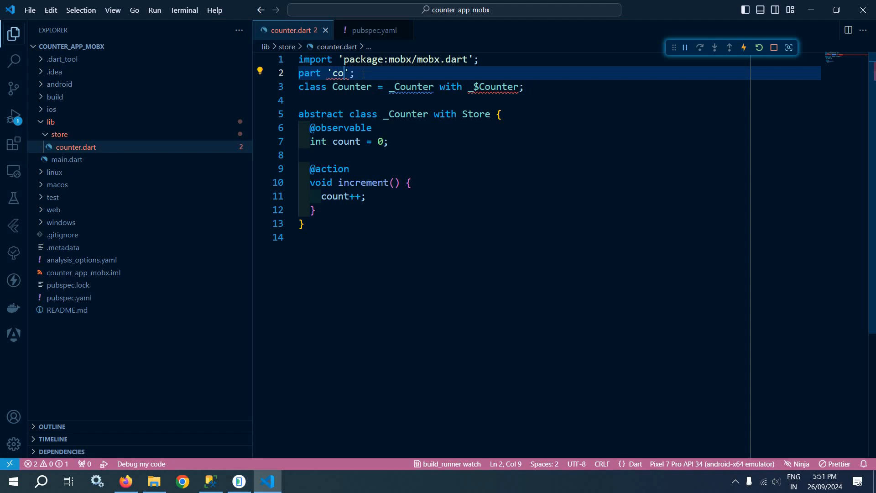
pyautogui.write('unter.g.')
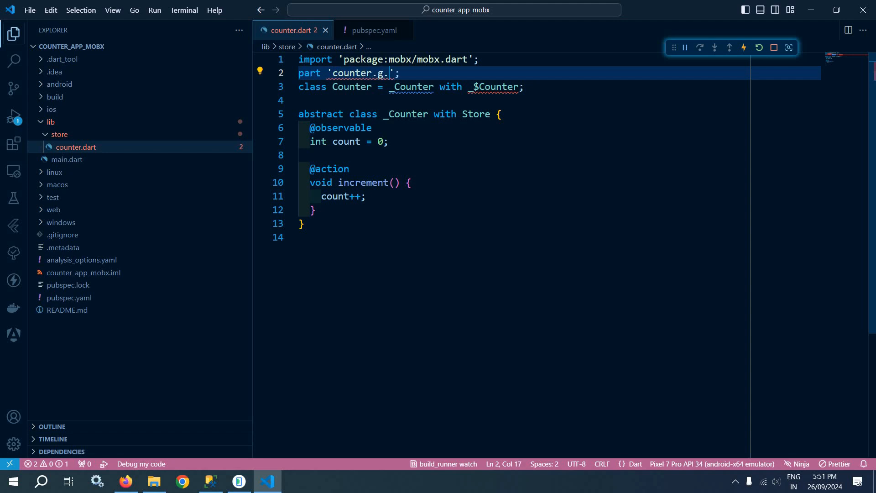
pyautogui.write("dart';")
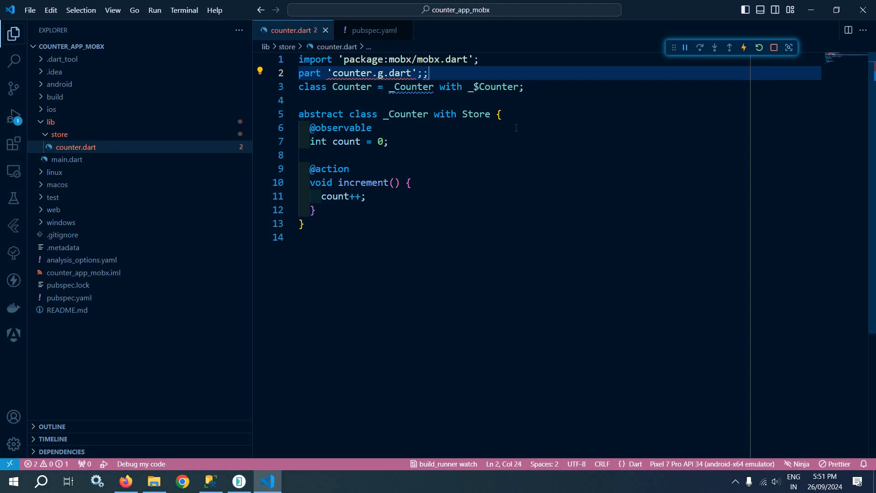
pyautogui.press('Backspace')
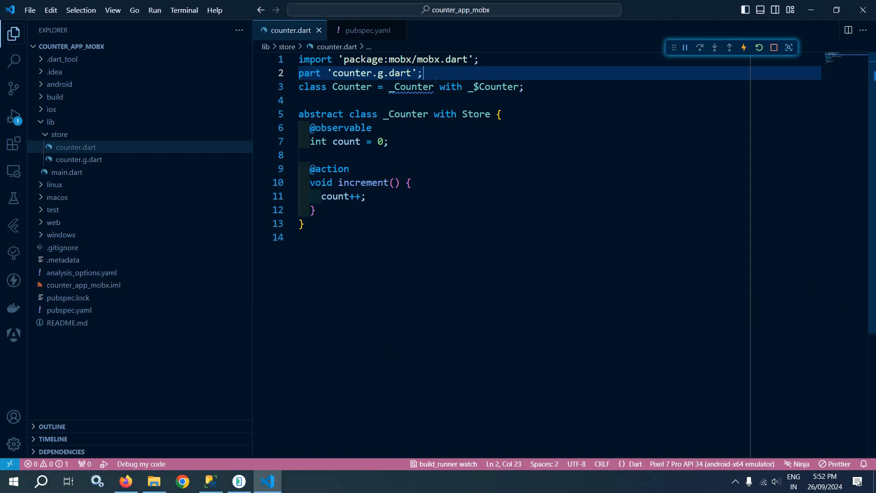
# Review the generated _$Counter mixin in counter.g.dart, then return to counter.dart
pyautogui.doubleClick(352, 87)
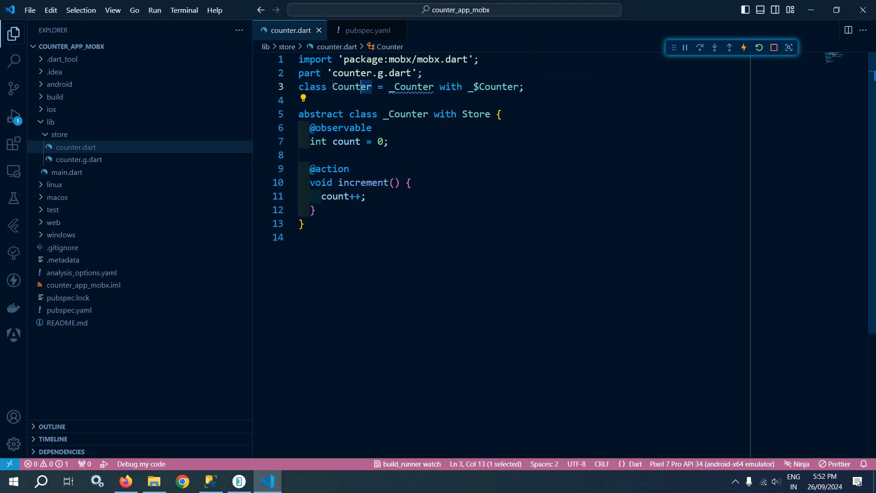
pyautogui.doubleClick(351, 87)
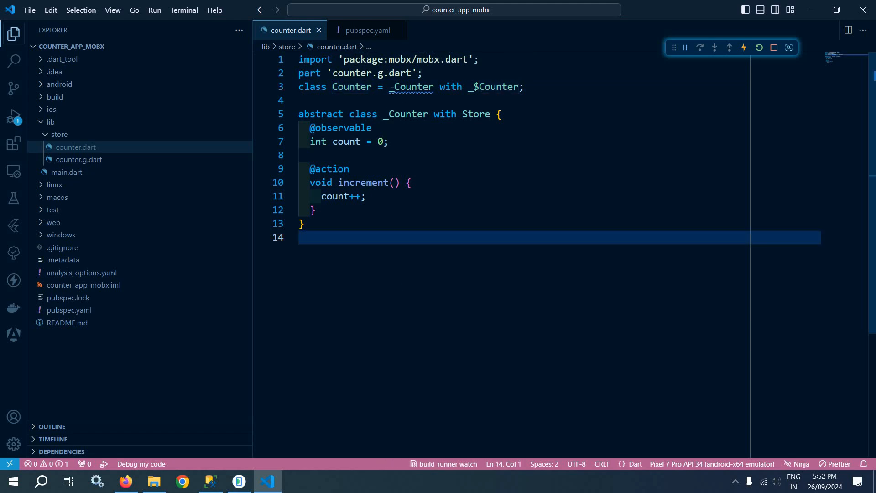
pyautogui.doubleClick(411, 87)
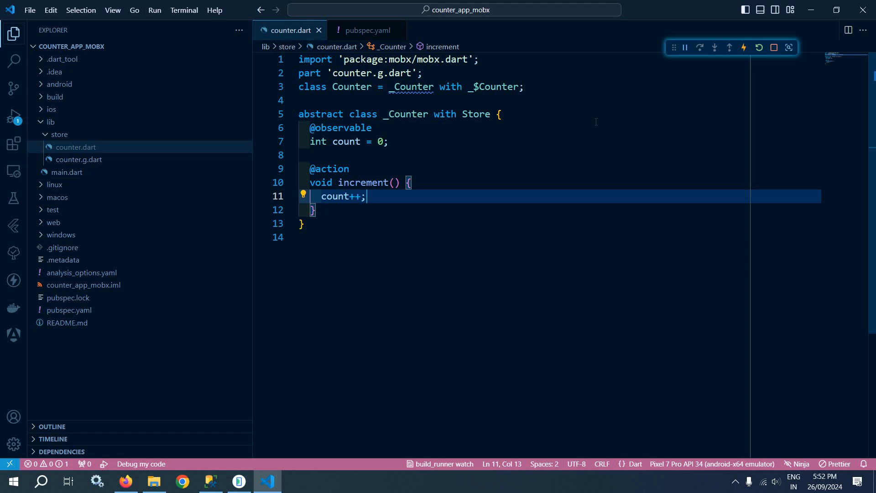
pyautogui.moveTo(347, 238)
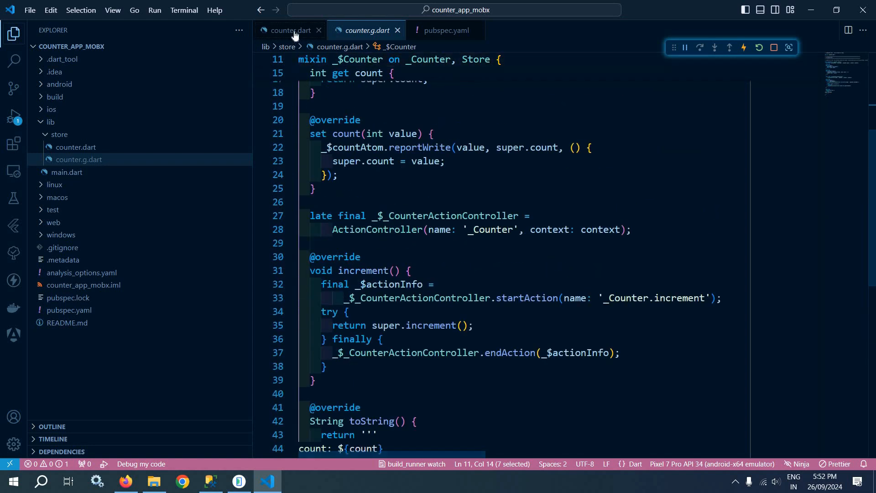
pyautogui.click(287, 30)
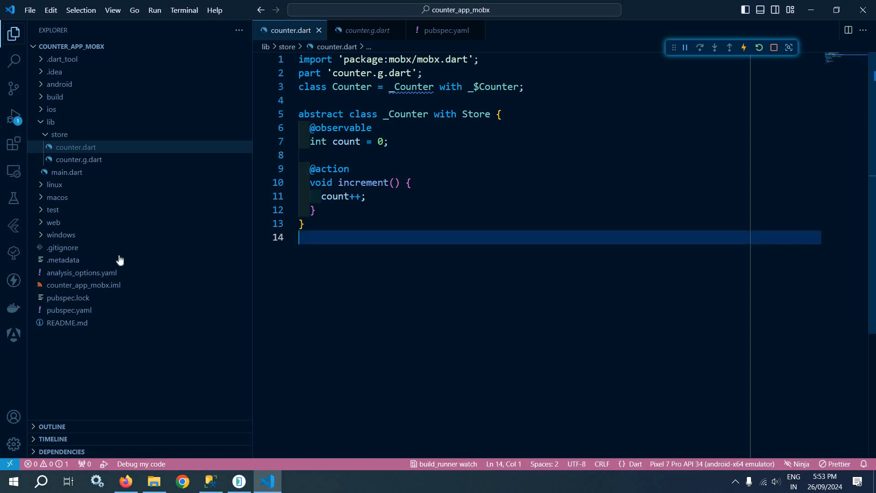
# Add 'final counter = Counter();' to MyApp with its auto-import, and remove const
pyautogui.click(66, 172)
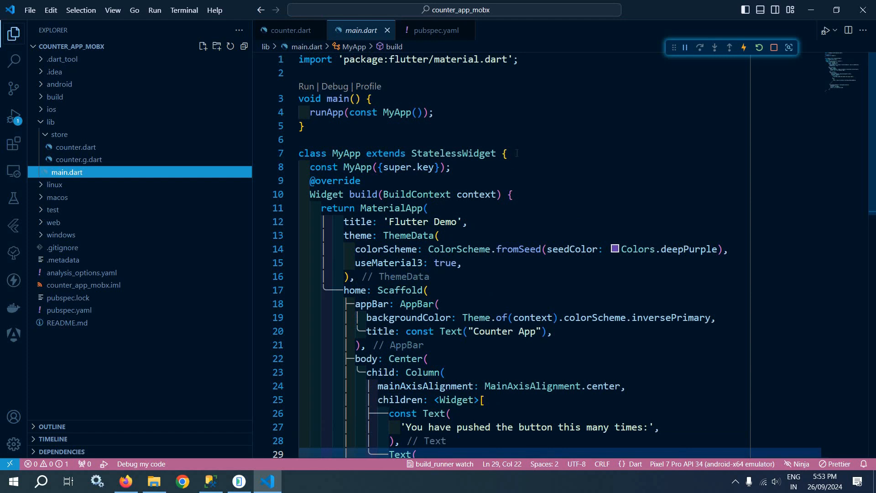
pyautogui.click(451, 167)
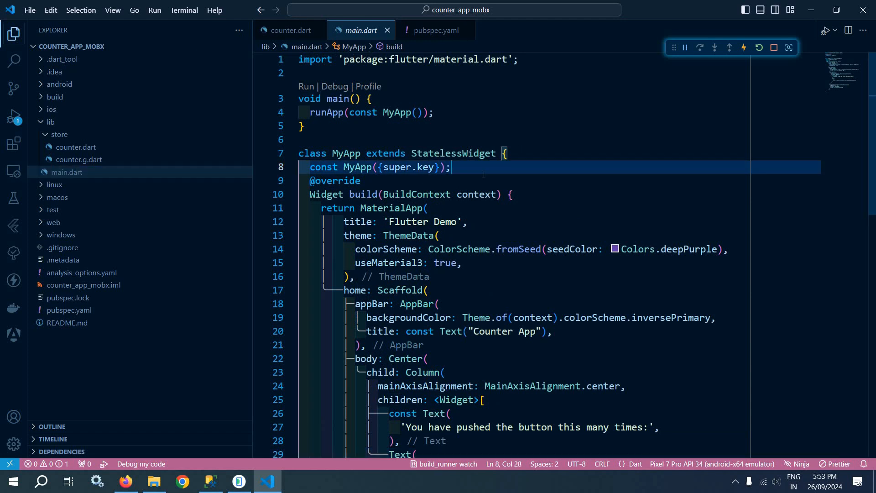
pyautogui.write('final')
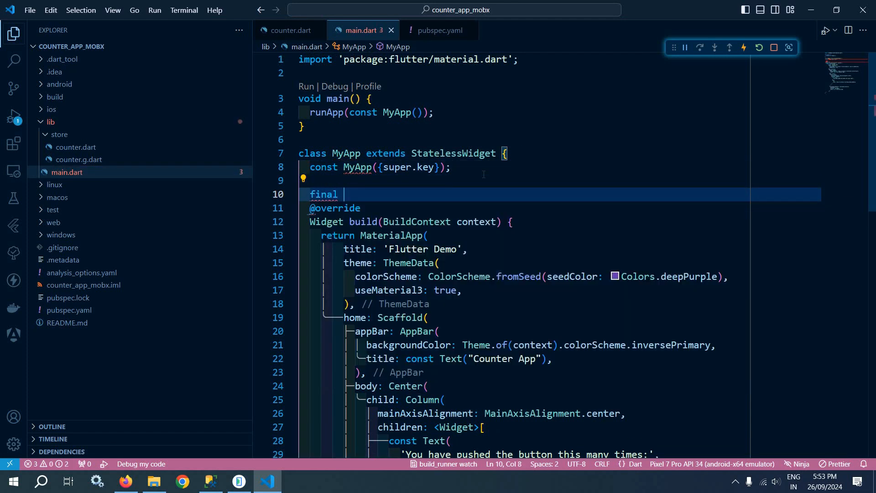
pyautogui.write('coun')
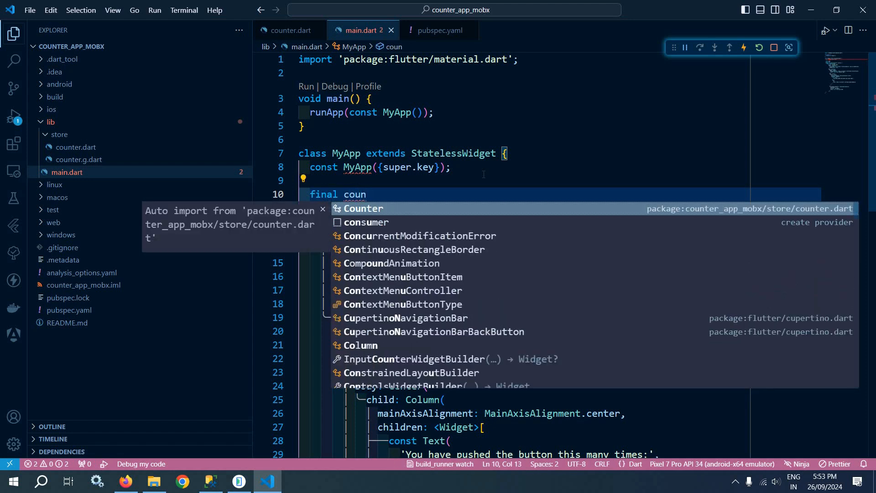
pyautogui.write('ter=C')
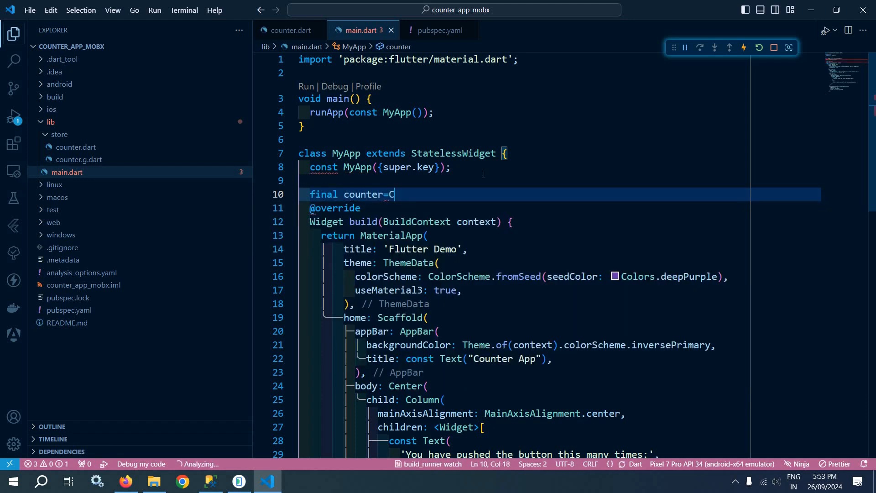
pyautogui.write('ounter')
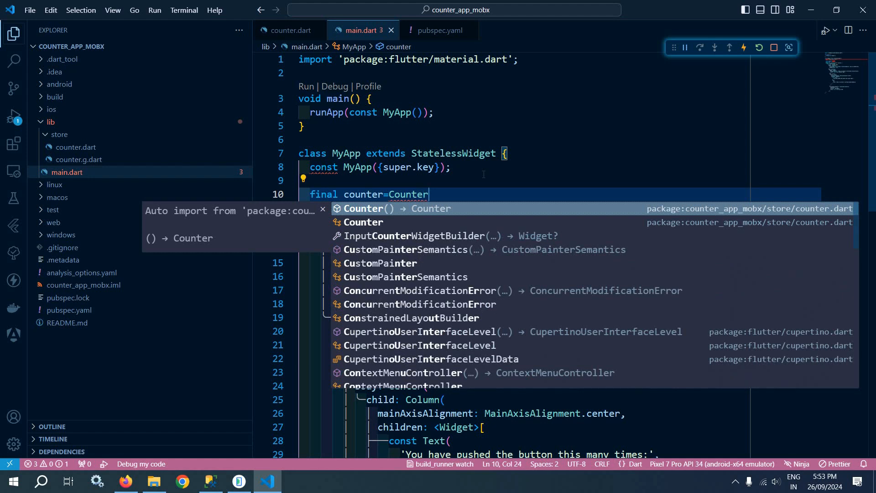
pyautogui.click(371, 208)
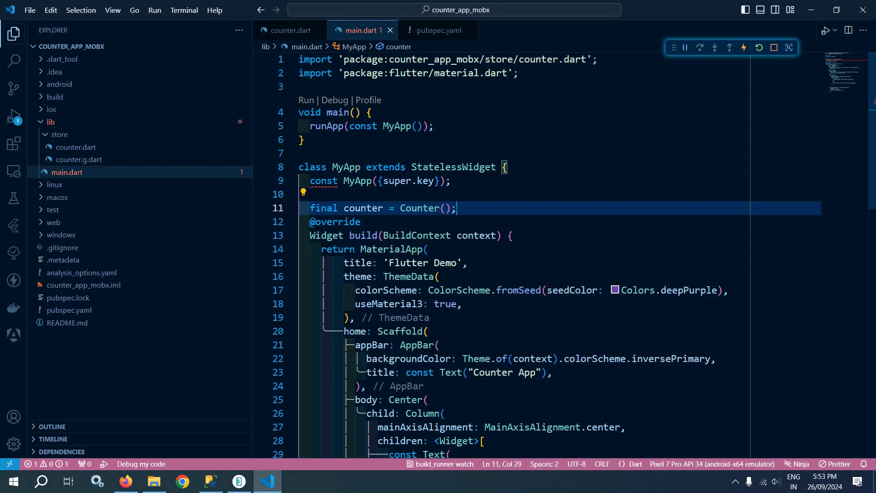
pyautogui.doubleClick(419, 208)
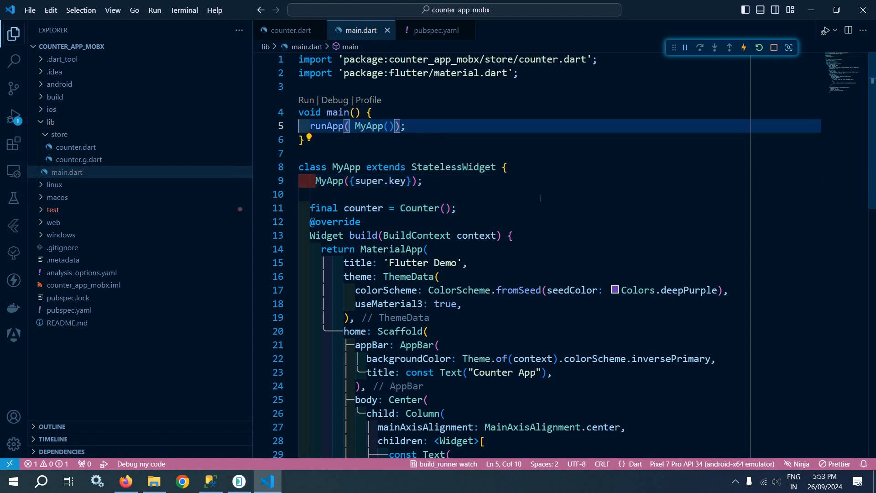
# Replace '0' with counter.count.toString() and call counter.increment() in onPressed
pyautogui.scroll(-3)
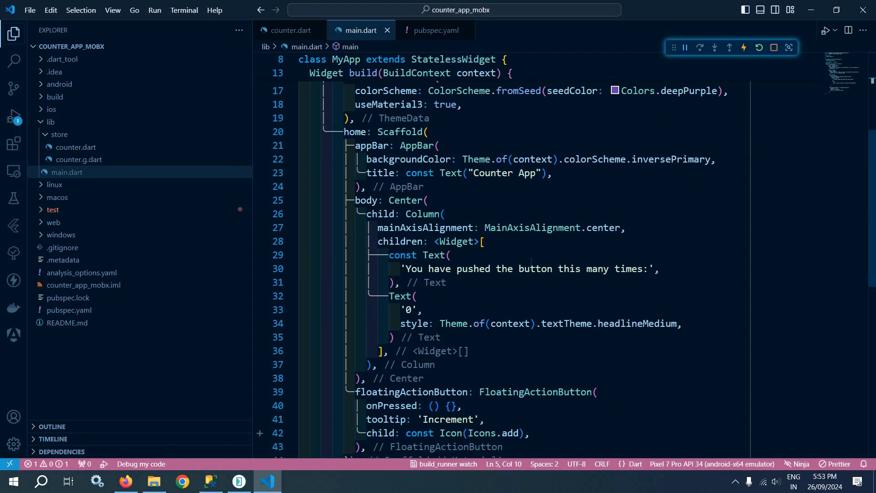
pyautogui.scroll(-3)
pyautogui.write('c,')
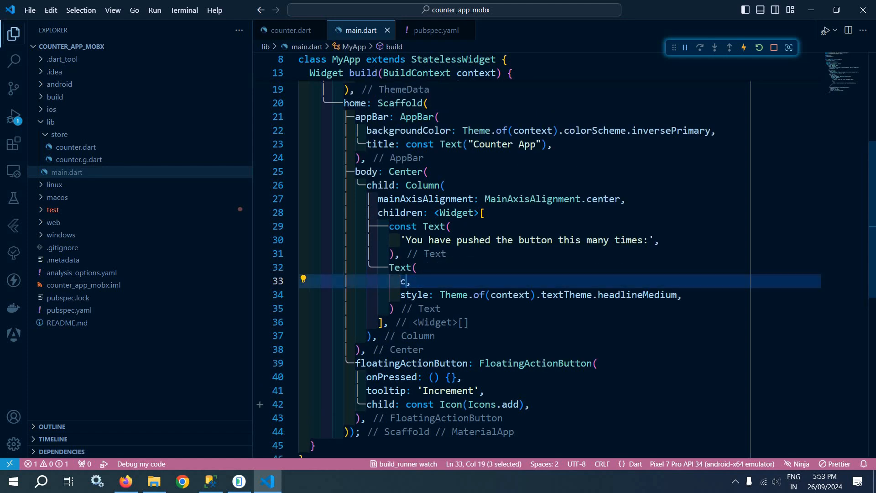
pyautogui.write('ounter.count.toString(')
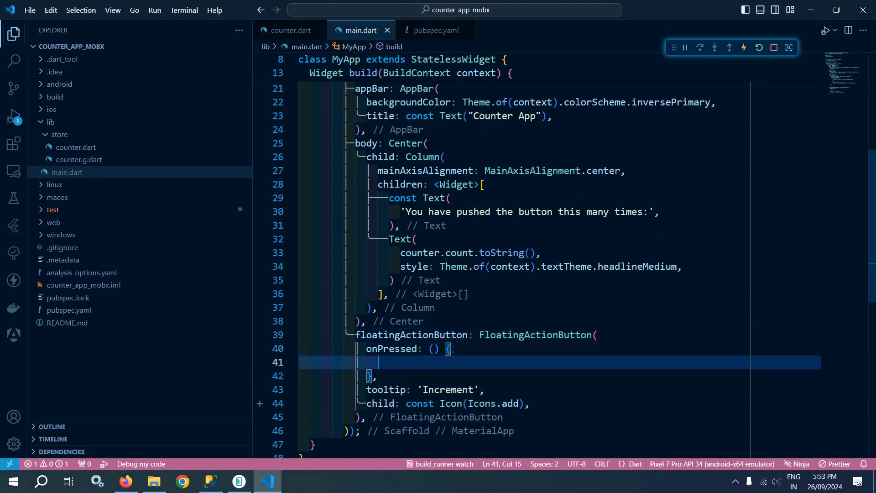
pyautogui.write('c')
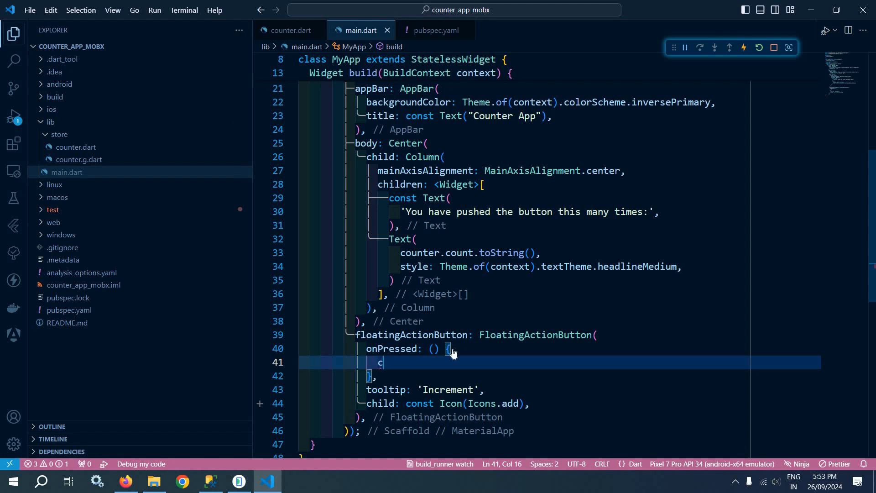
pyautogui.write('ounter.increment();')
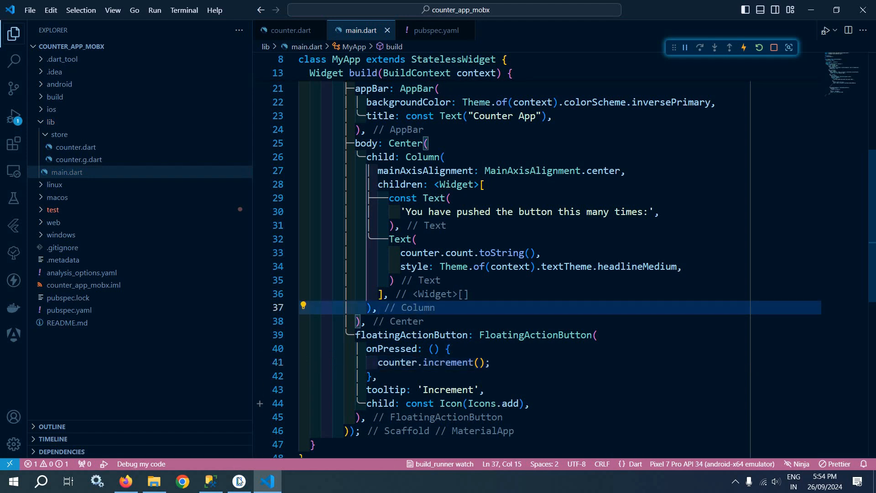
# View the running app on the emulator showing 0, then return to counter.dart
pyautogui.click(239, 481)
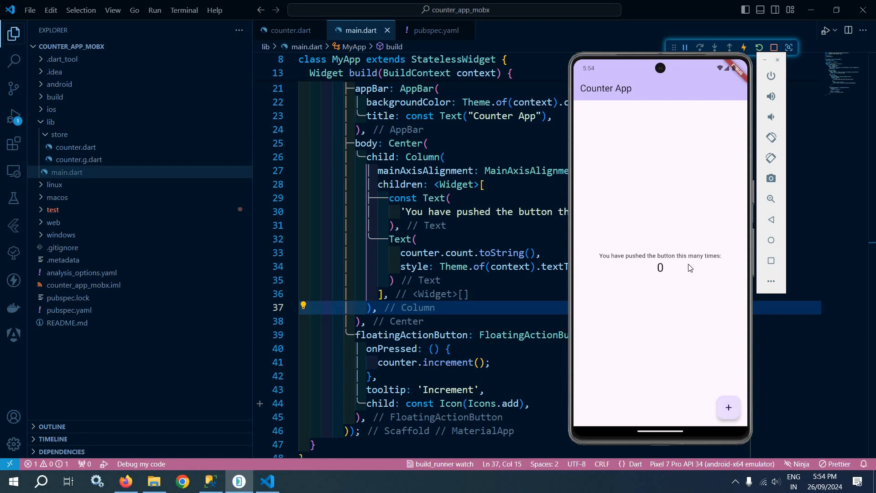
pyautogui.moveTo(655, 271)
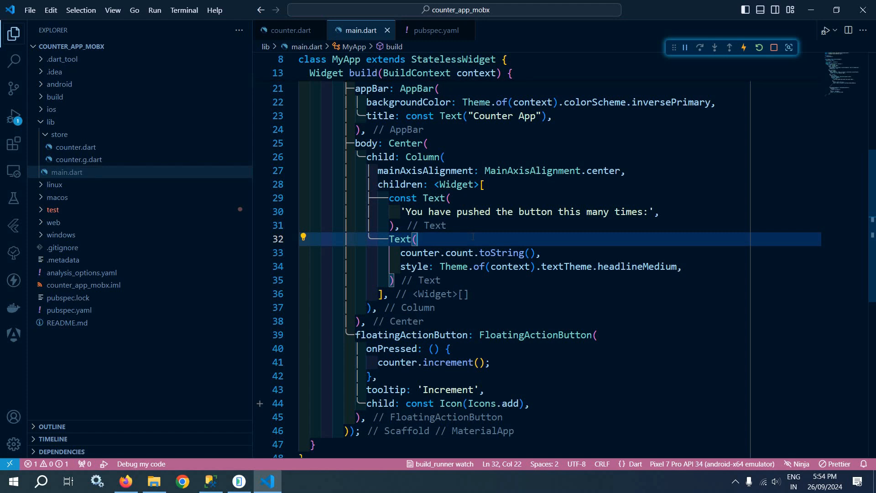
pyautogui.click(289, 30)
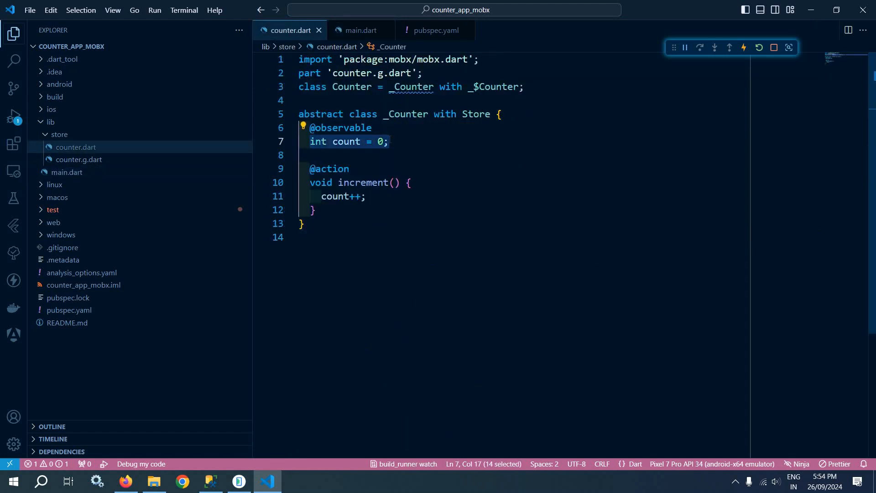
# Wrap main.dart's count Text in an Observer builder returning it, then view counter.dart
pyautogui.click(359, 30)
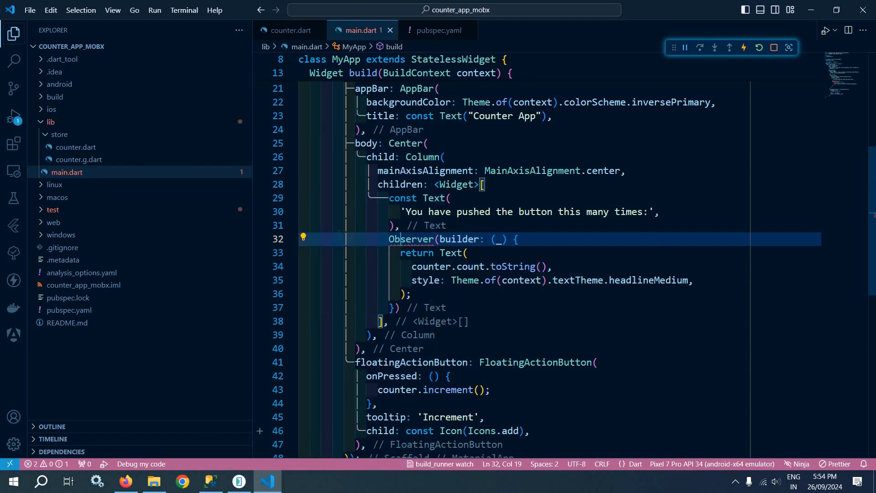
pyautogui.click(302, 237)
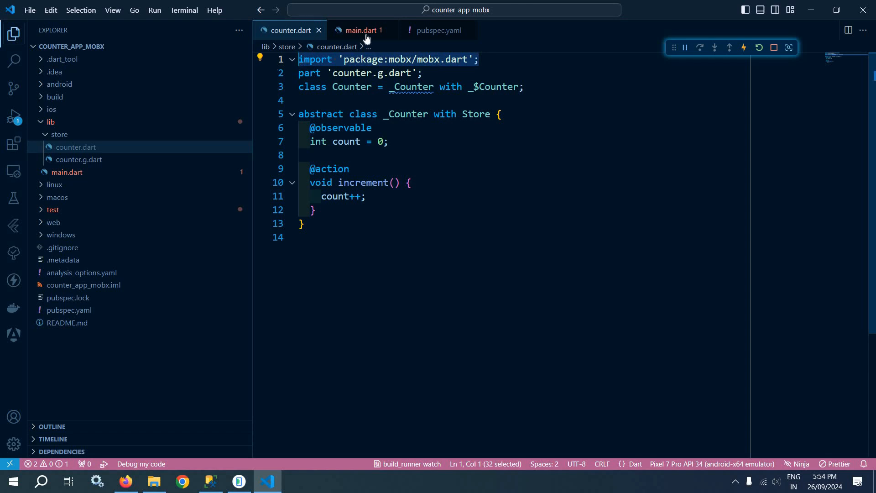
# In main.dart, add the flutter_mobx/flutter_mobx.dart import via autocomplete
pyautogui.click(360, 30)
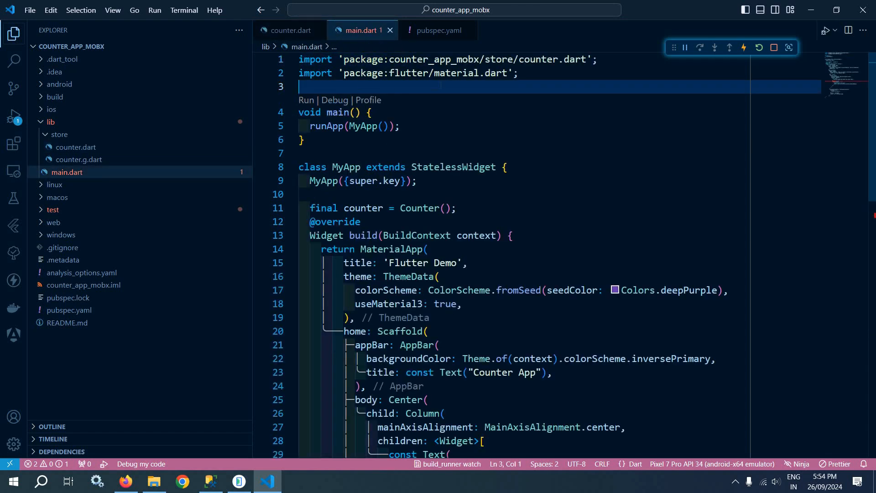
pyautogui.write("import 'package:mobx/mobx.dart';")
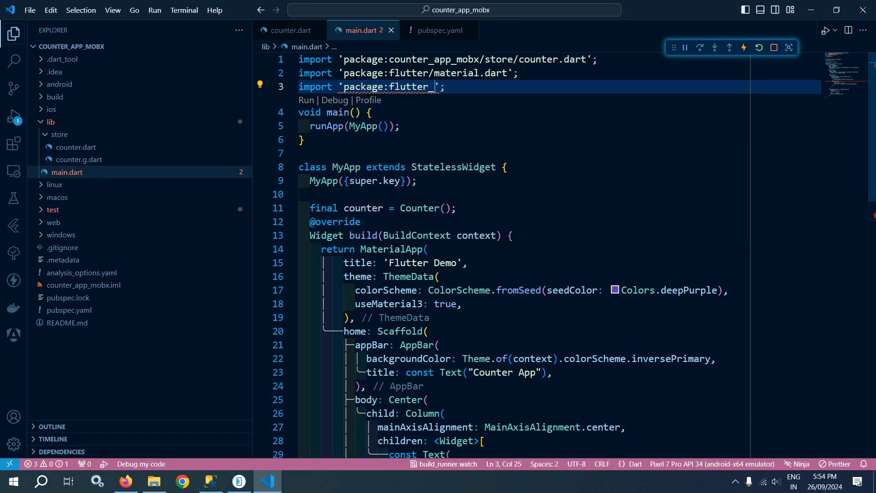
pyautogui.press('BackSpace')
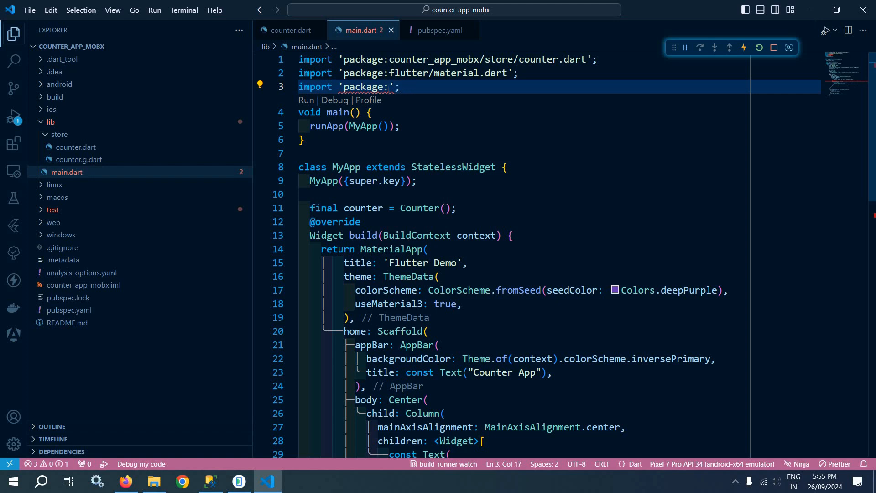
pyautogui.write('fl')
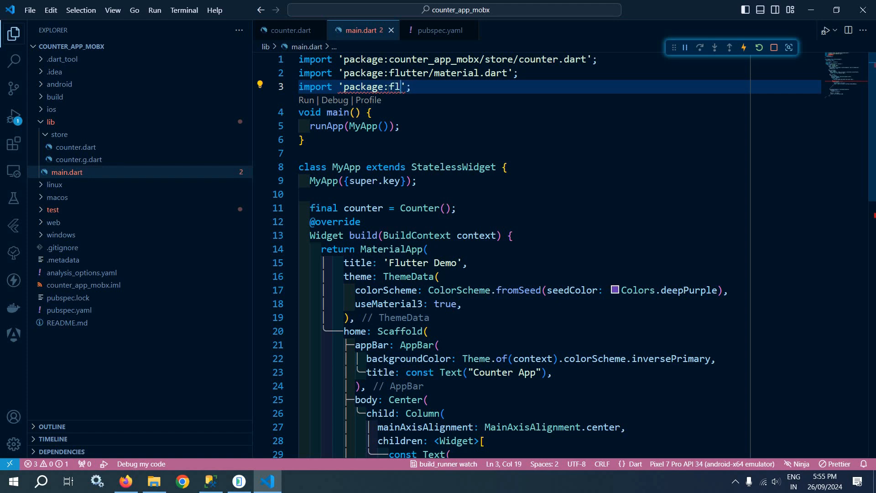
pyautogui.write('utter_')
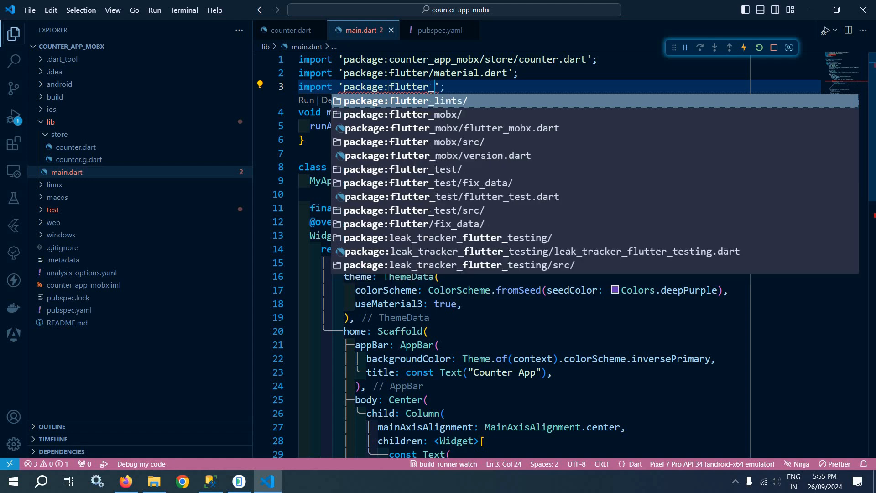
pyautogui.write('mo')
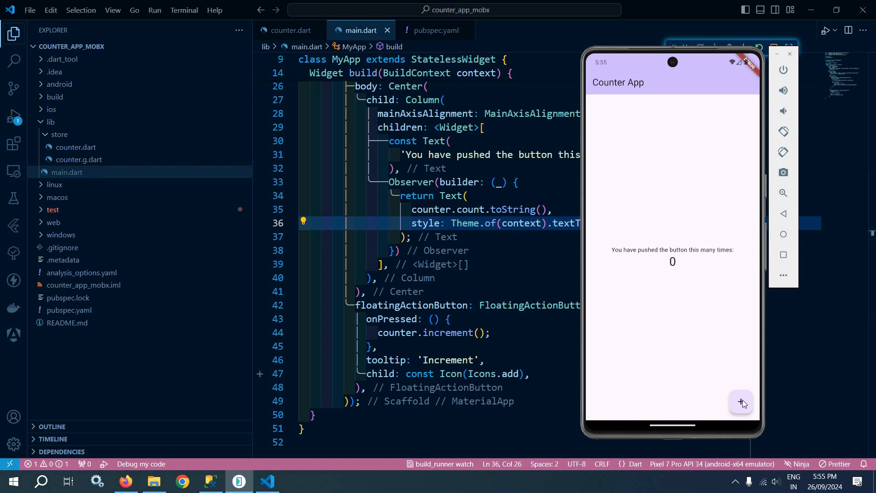
# Increment the emulator counter to 3, then select count on line 35 of main.dart
pyautogui.click(742, 402)
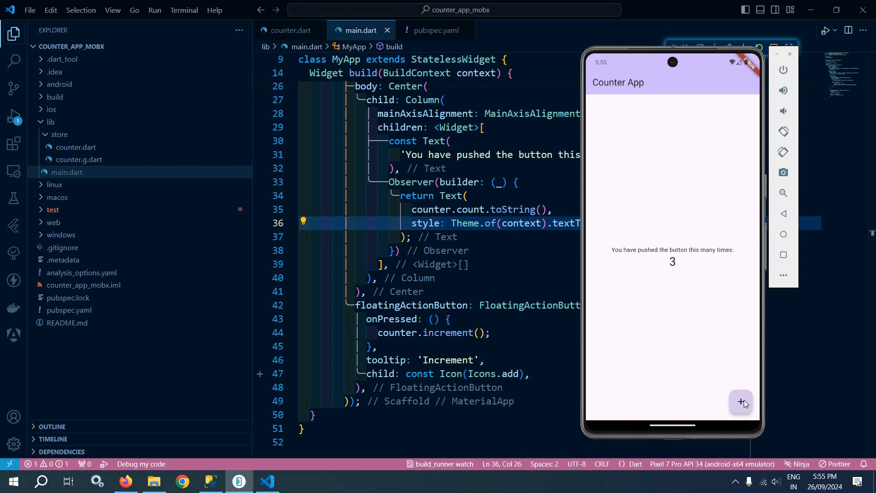
pyautogui.click(740, 401)
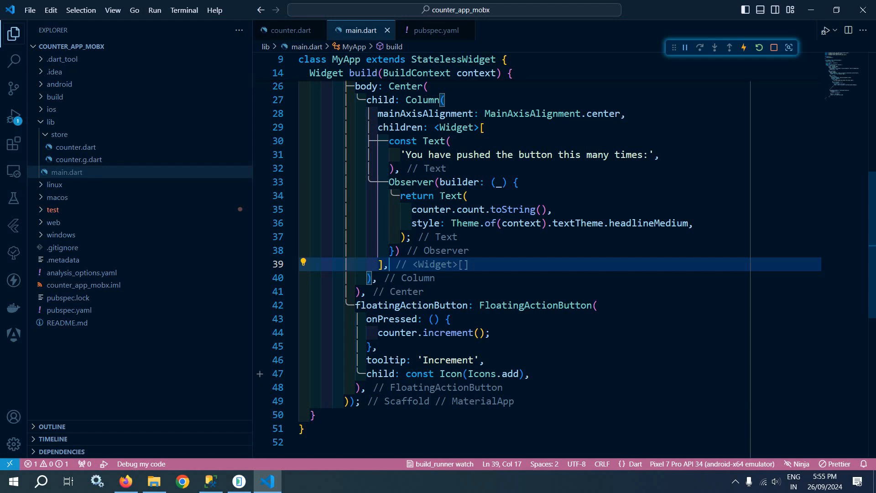
pyautogui.doubleClick(453, 195)
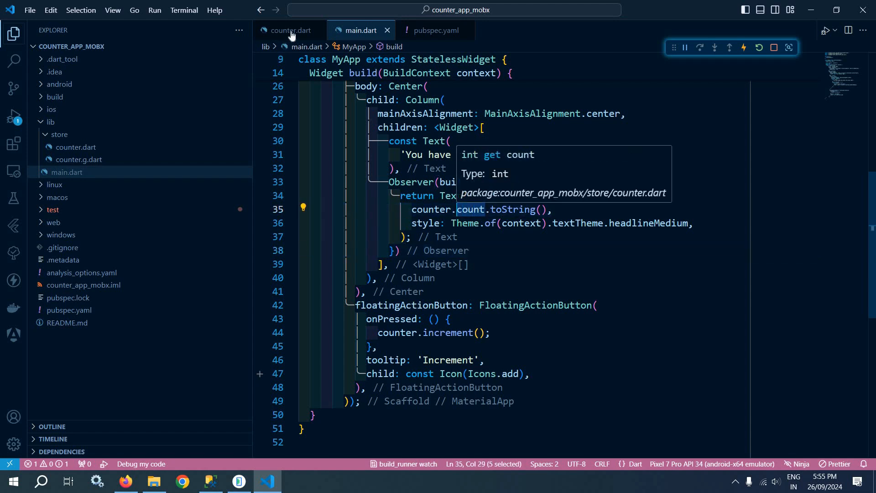
pyautogui.click(287, 30)
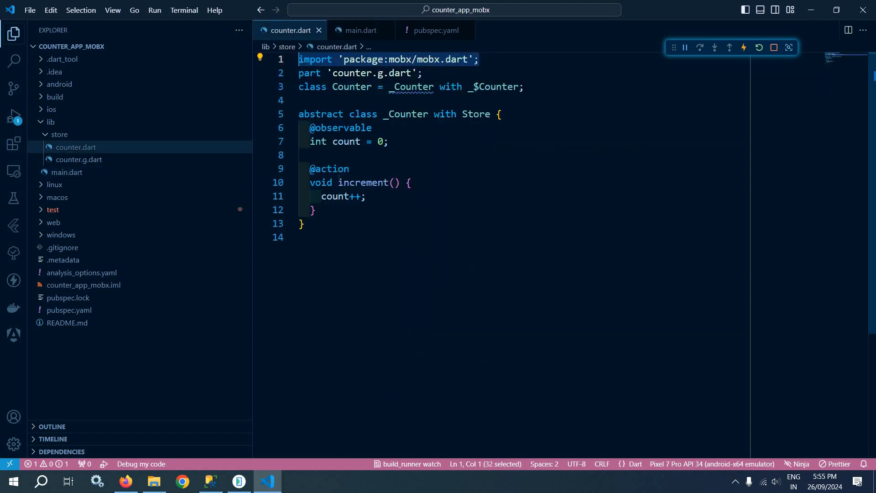
pyautogui.doubleClick(363, 182)
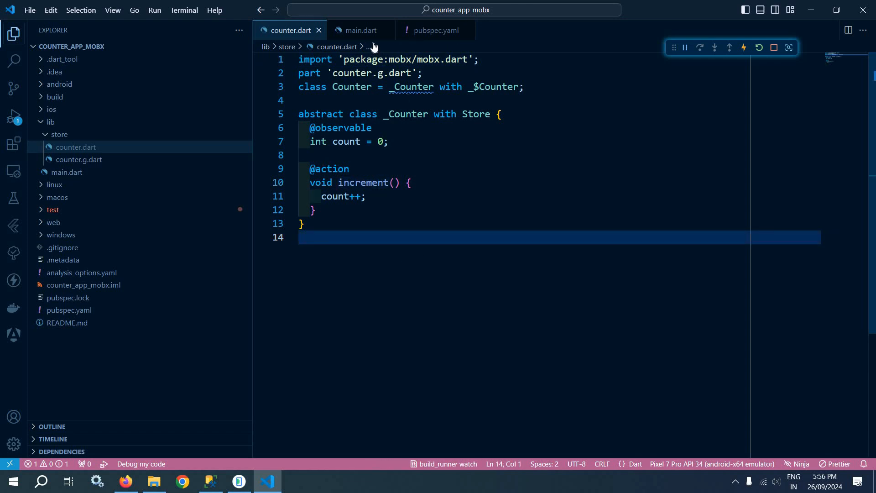
pyautogui.moveTo(359, 30)
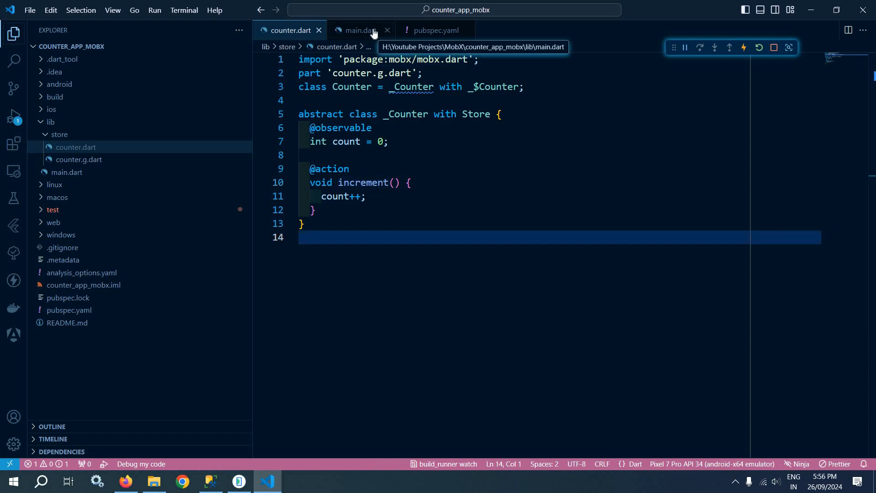
pyautogui.click(359, 30)
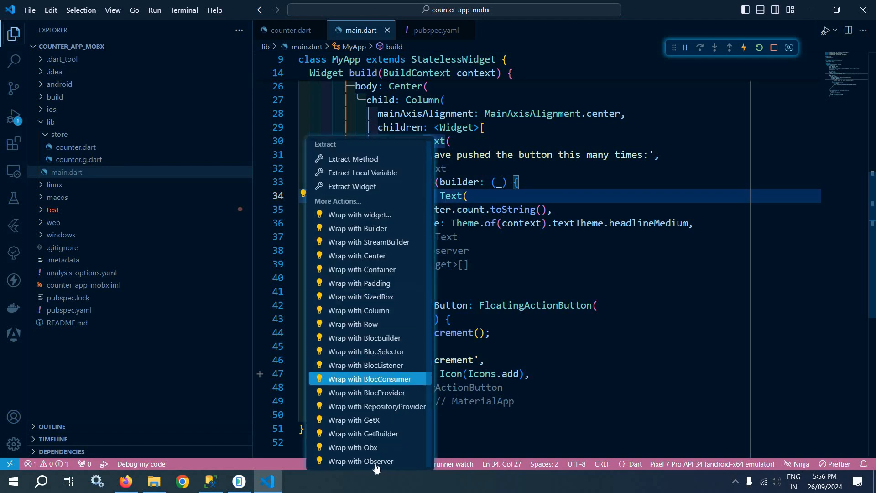
pyautogui.moveTo(354, 447)
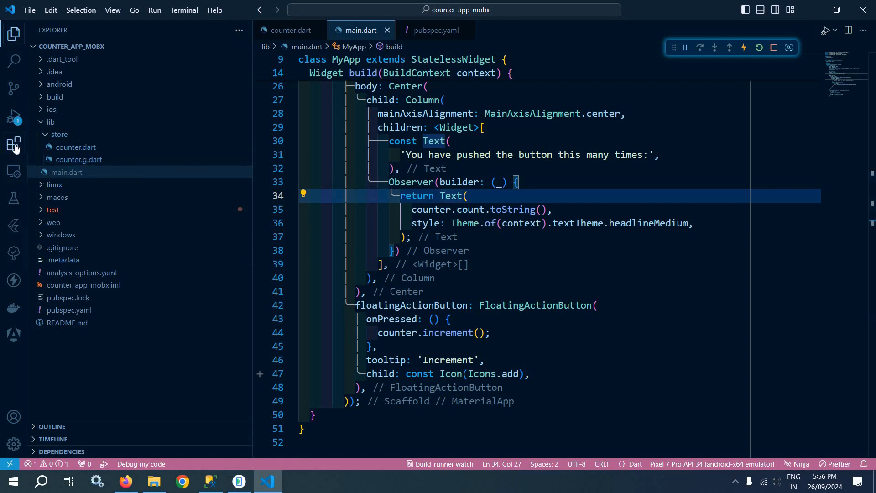
# Search the Extensions marketplace for 'mobx' to find flutter_mobx
pyautogui.click(13, 144)
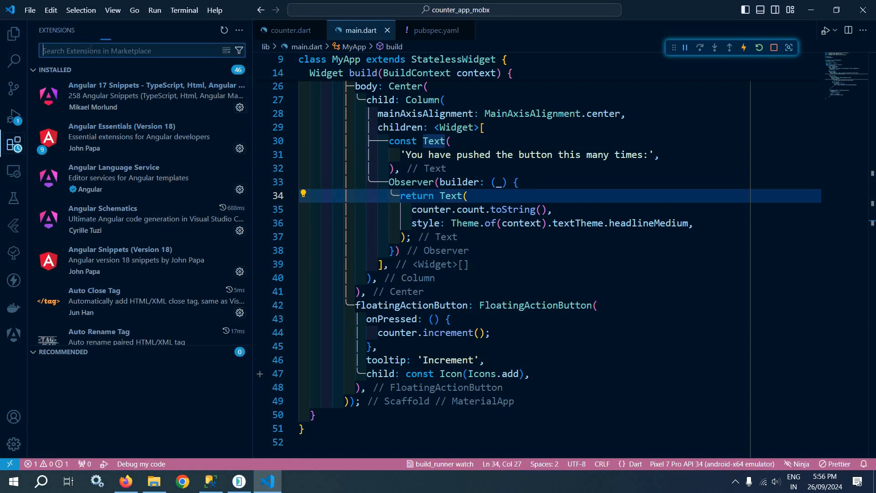
pyautogui.write('mobx')
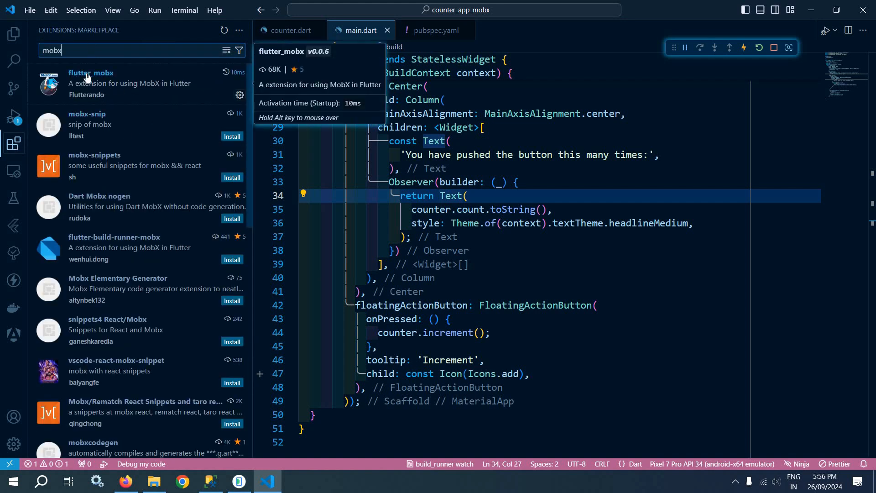
pyautogui.moveTo(117, 81)
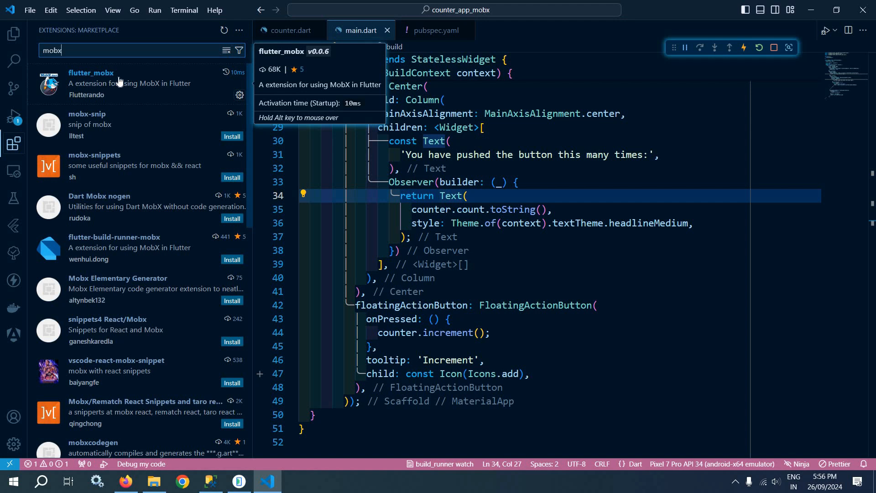